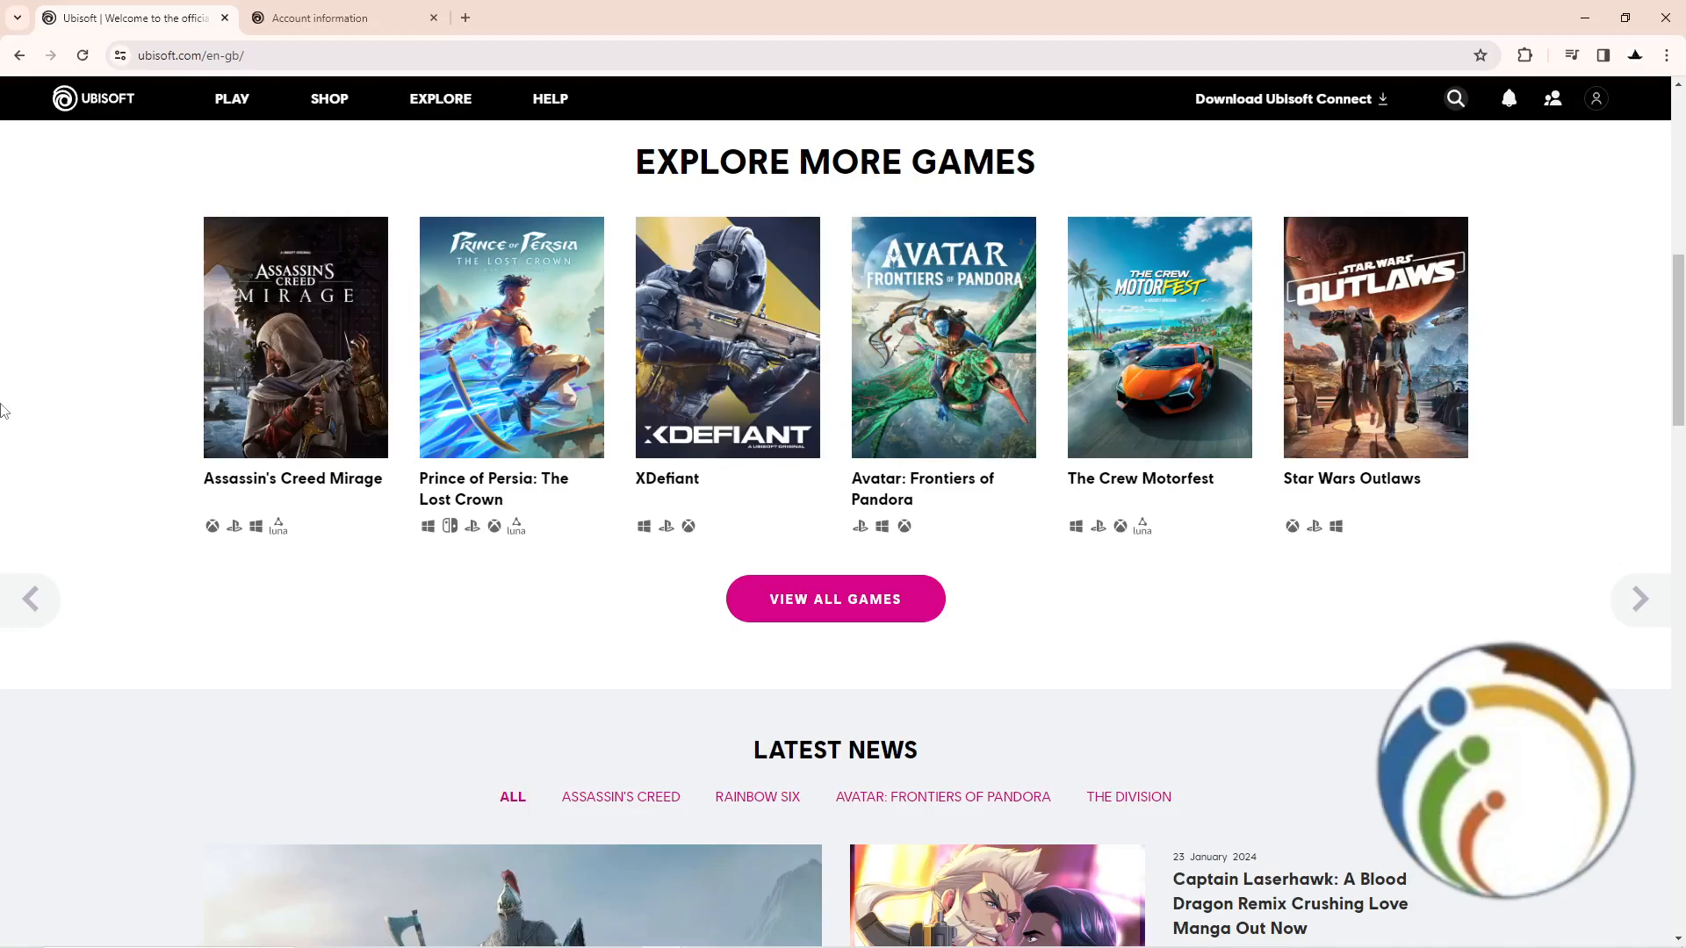
mouse_move(586, 244)
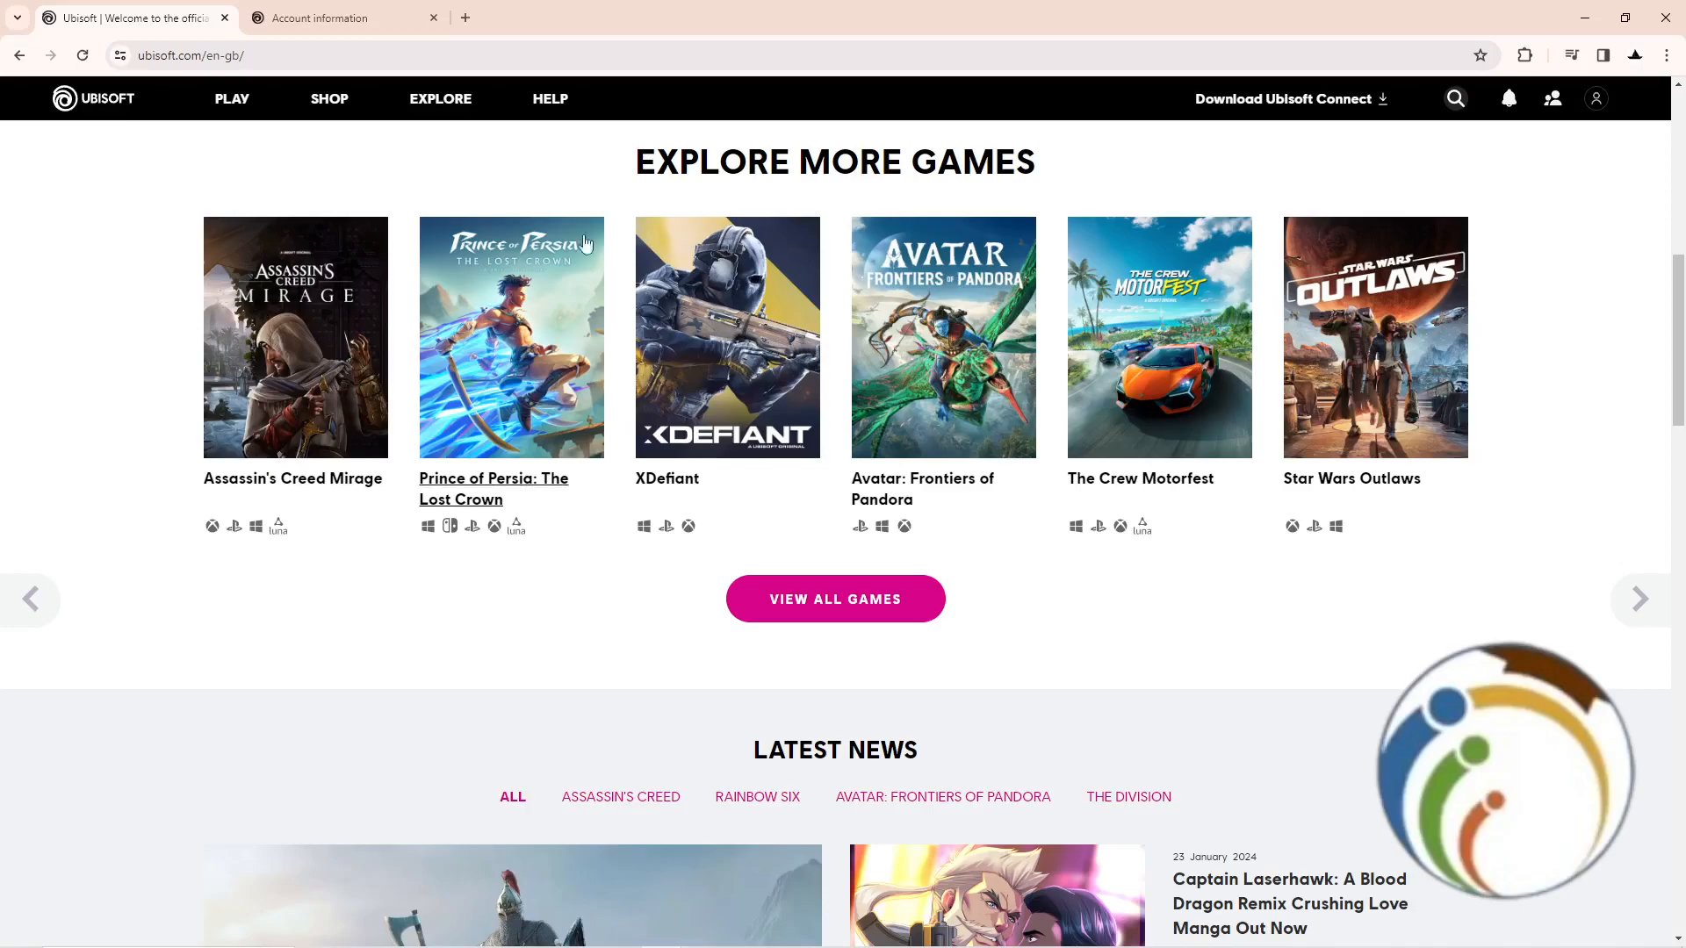
Step: Open Account information from the profile menu to launch the account management dashboard
left_click(1596, 98)
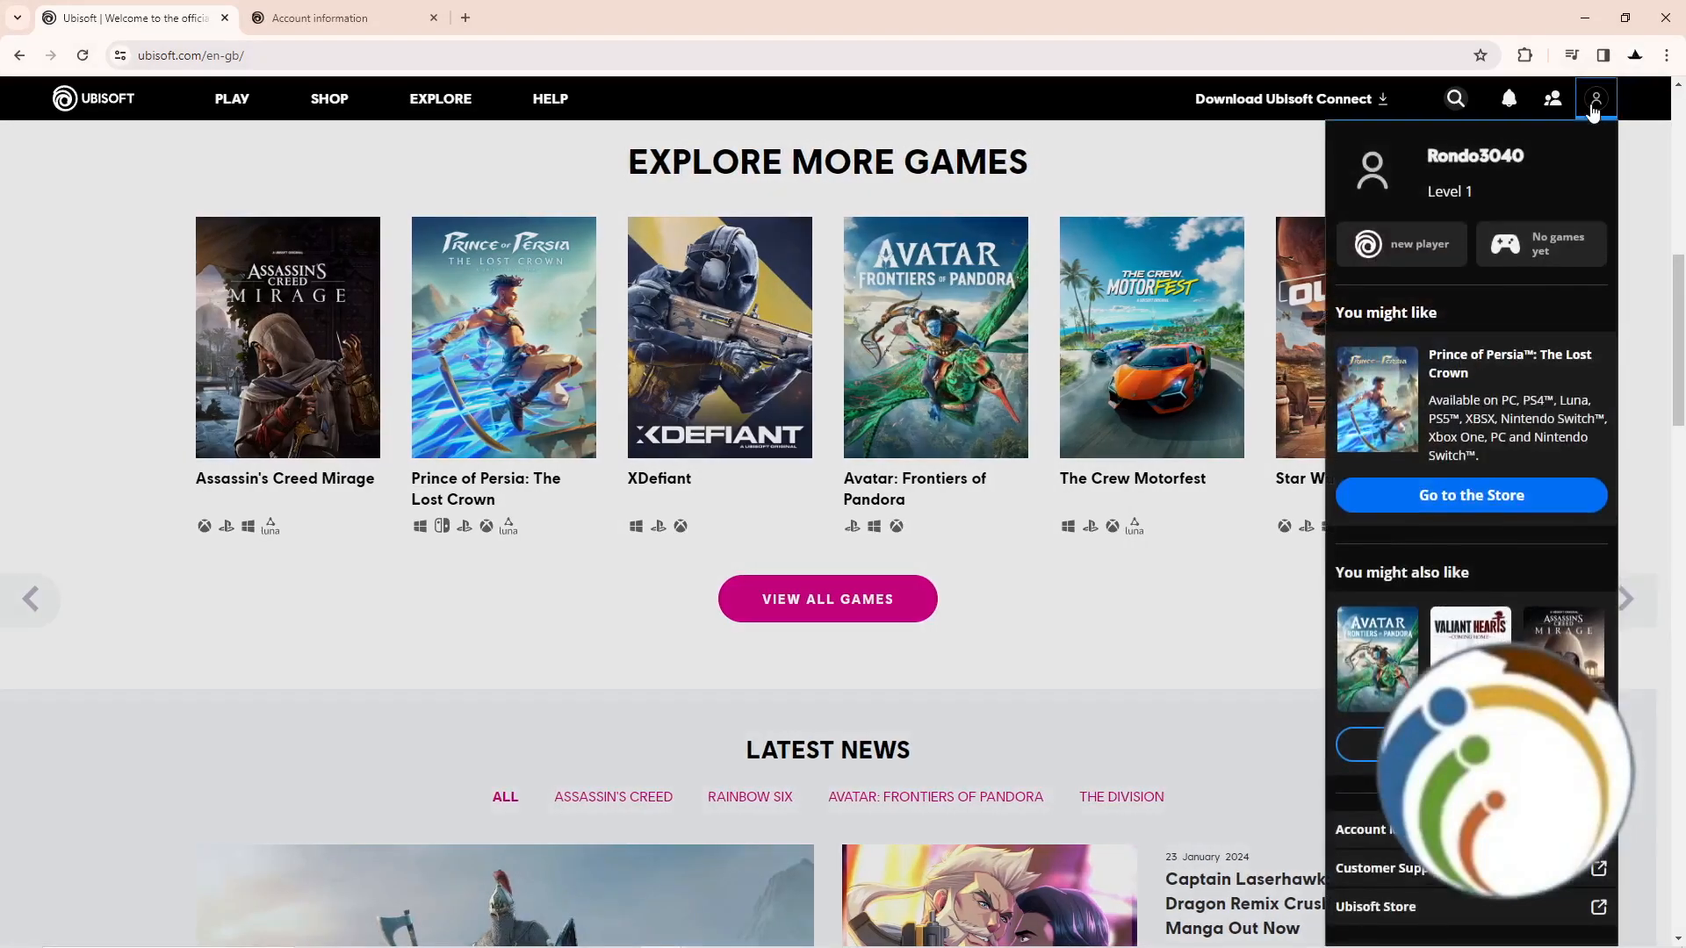
mouse_move(1595, 559)
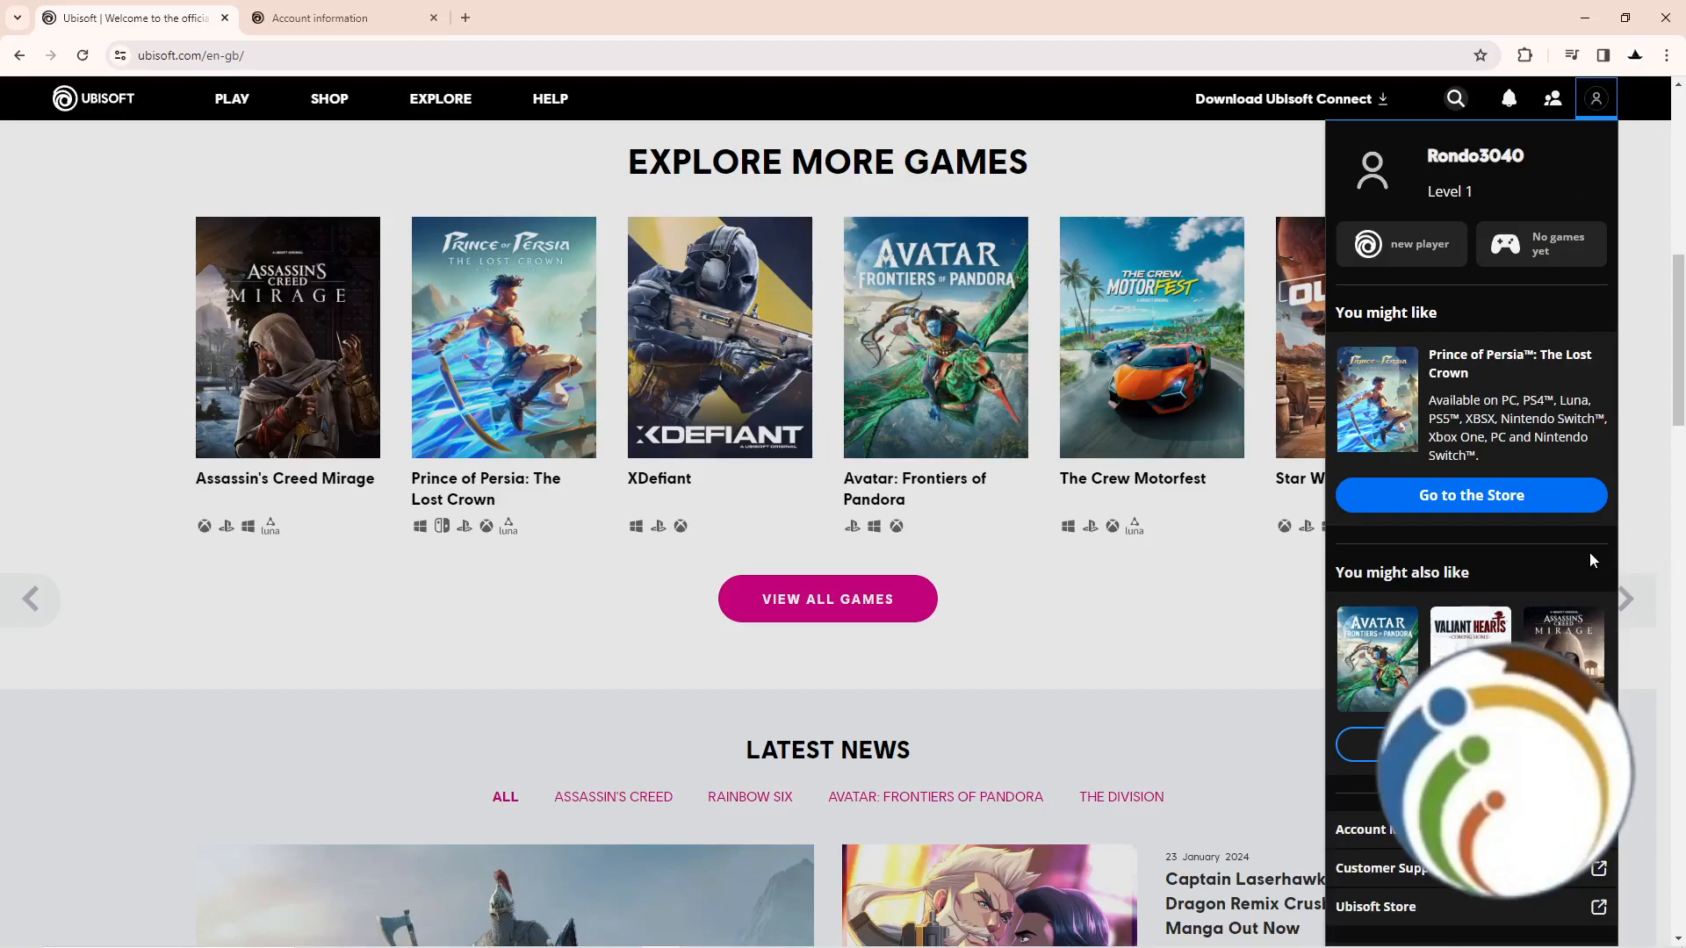
left_click(1369, 829)
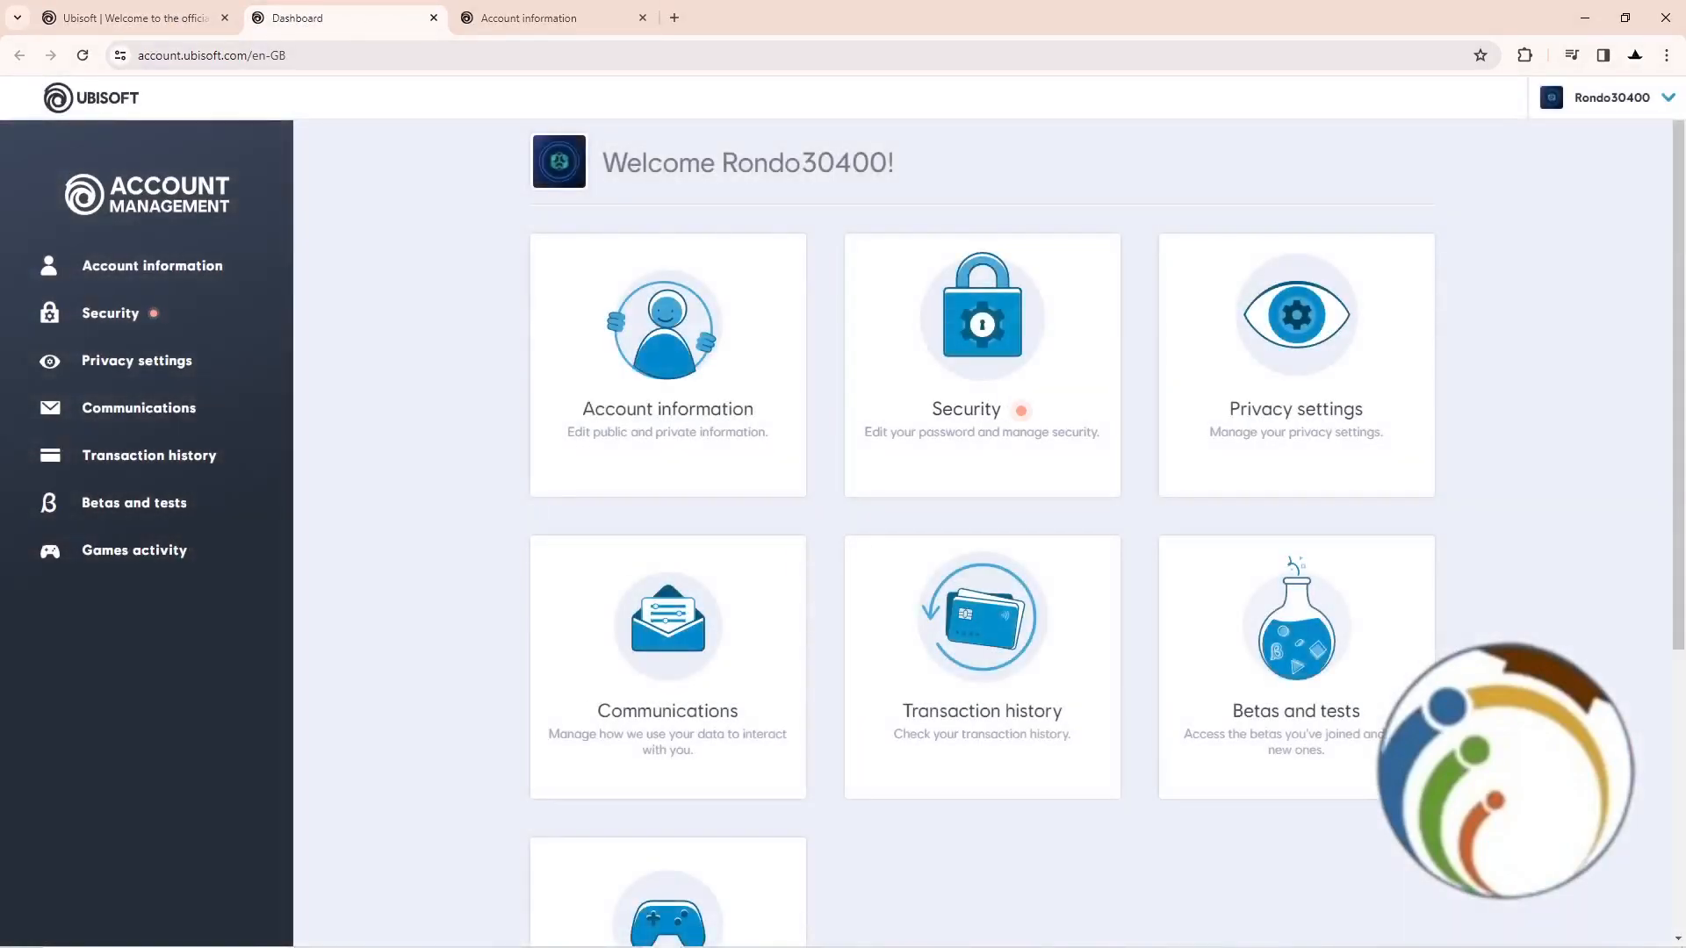
mouse_move(1642, 77)
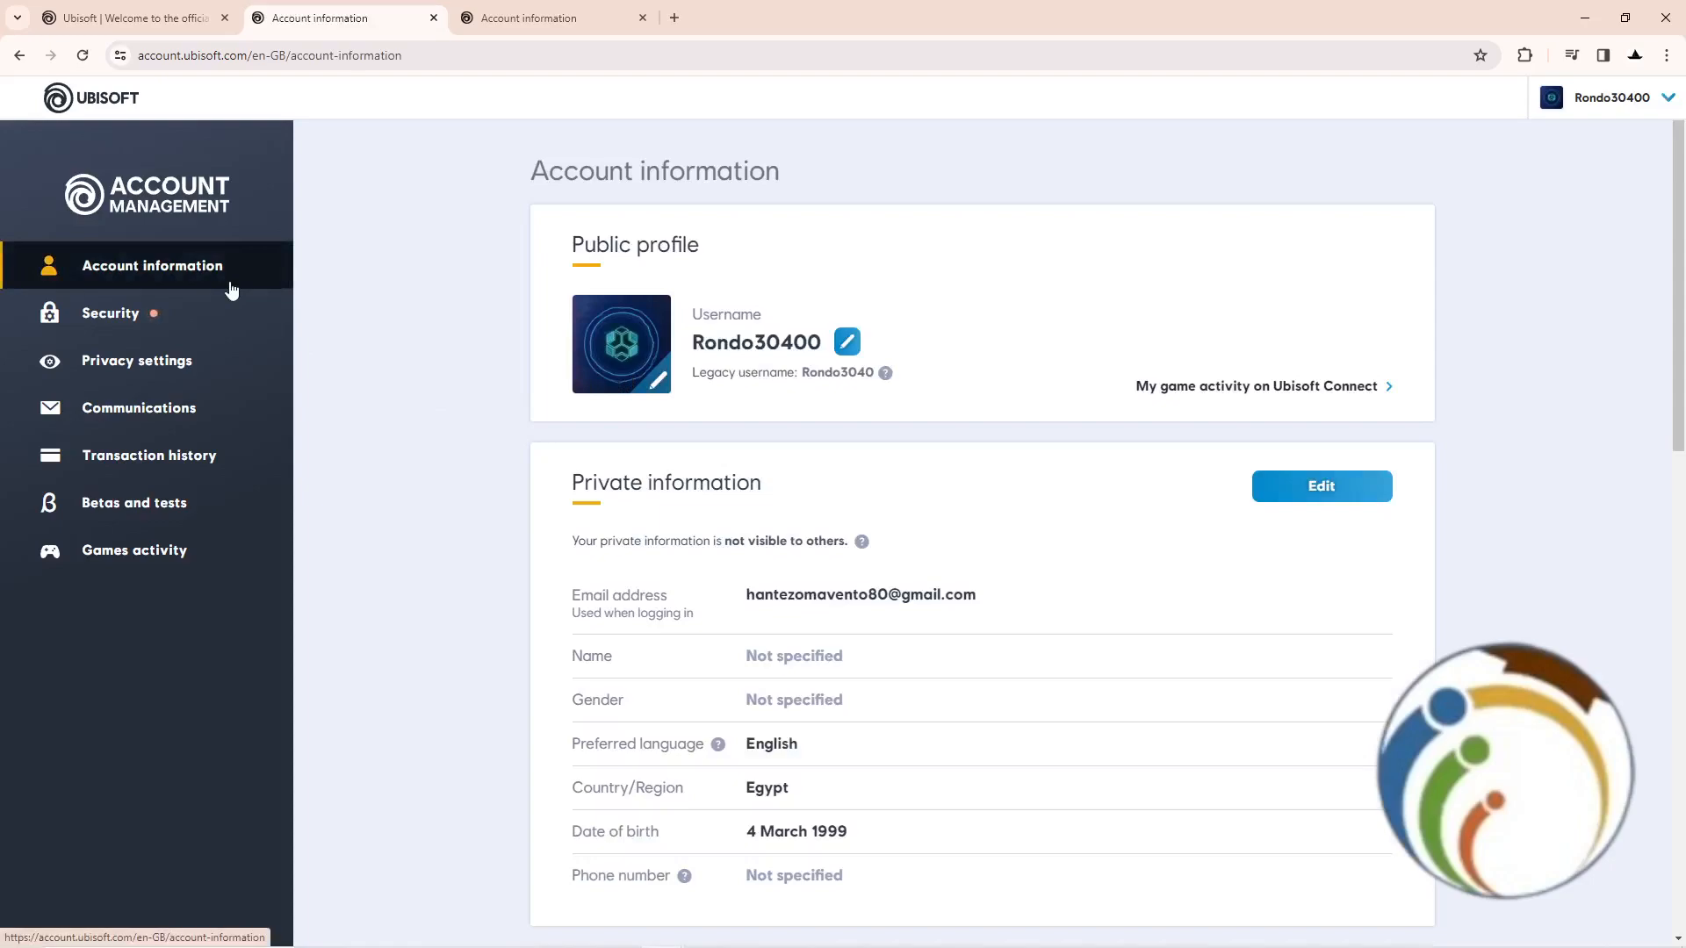
mouse_move(407, 351)
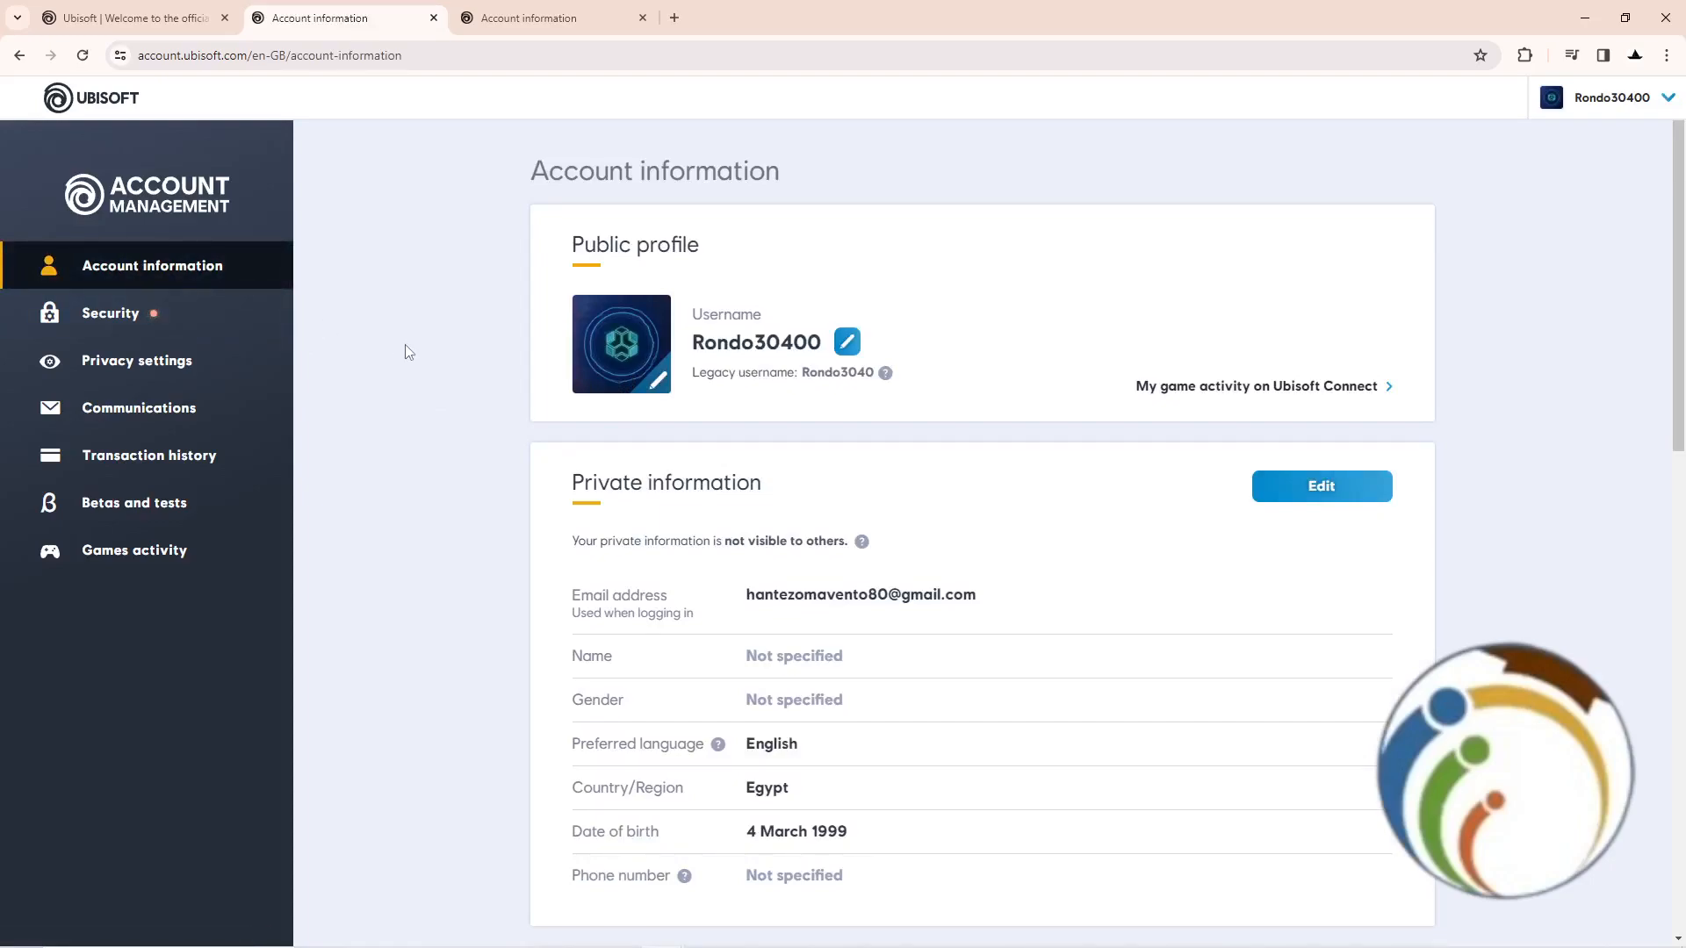
Step: Edit the Private information section on the Account information page
left_click(1321, 486)
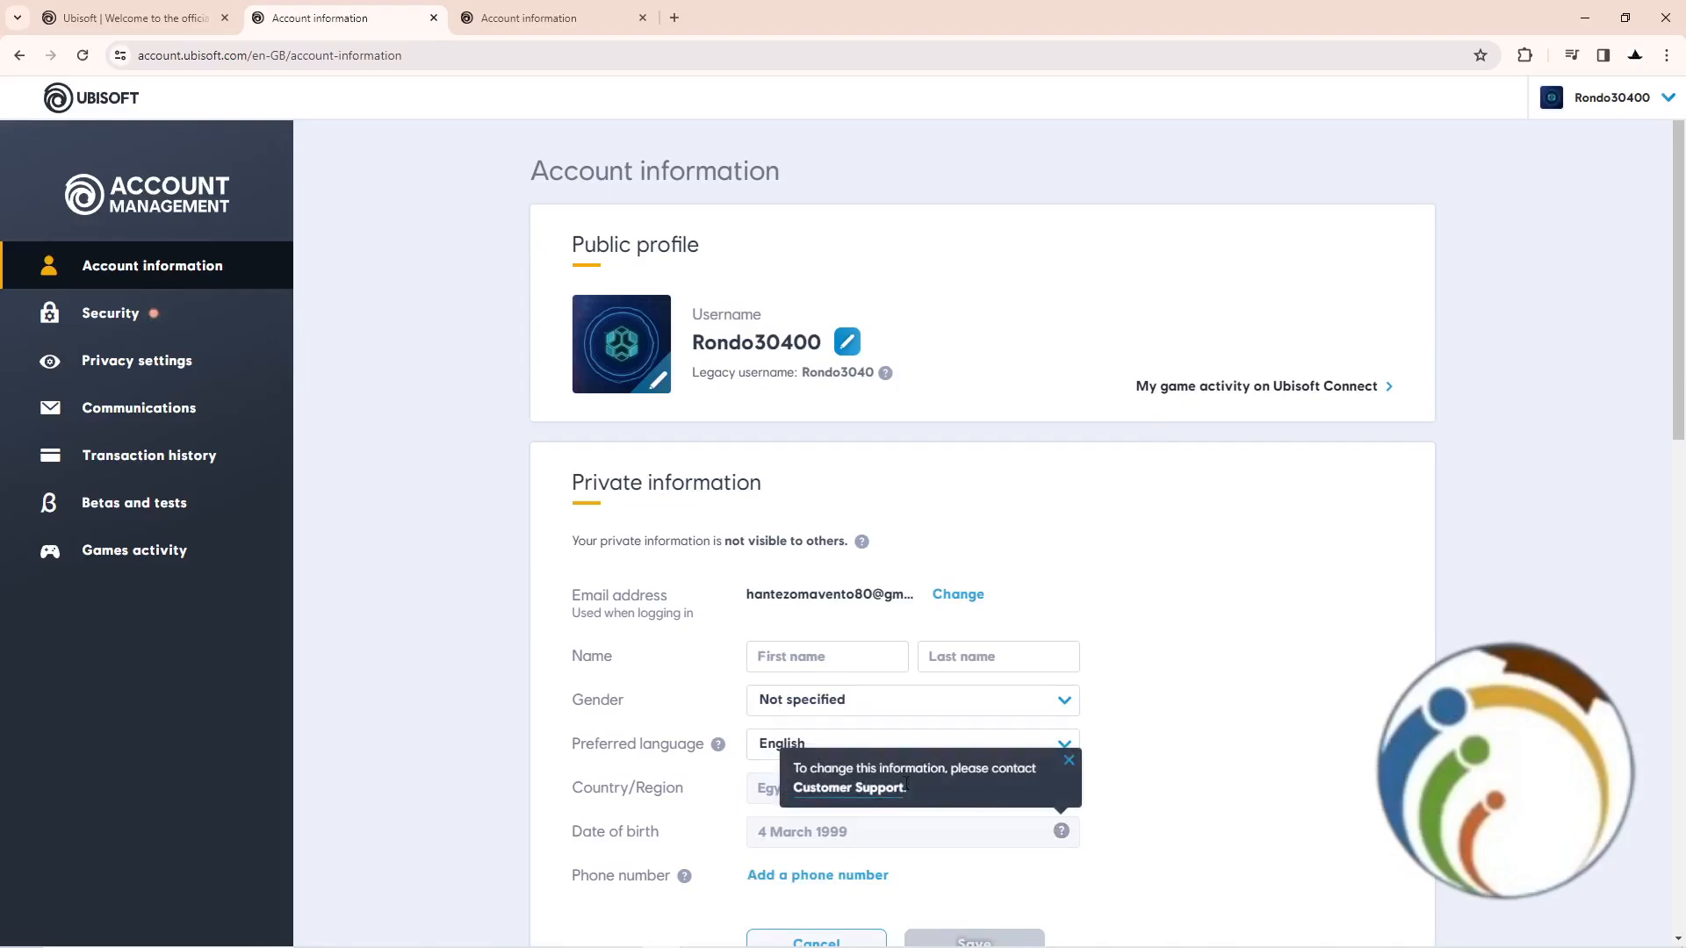
mouse_move(891, 798)
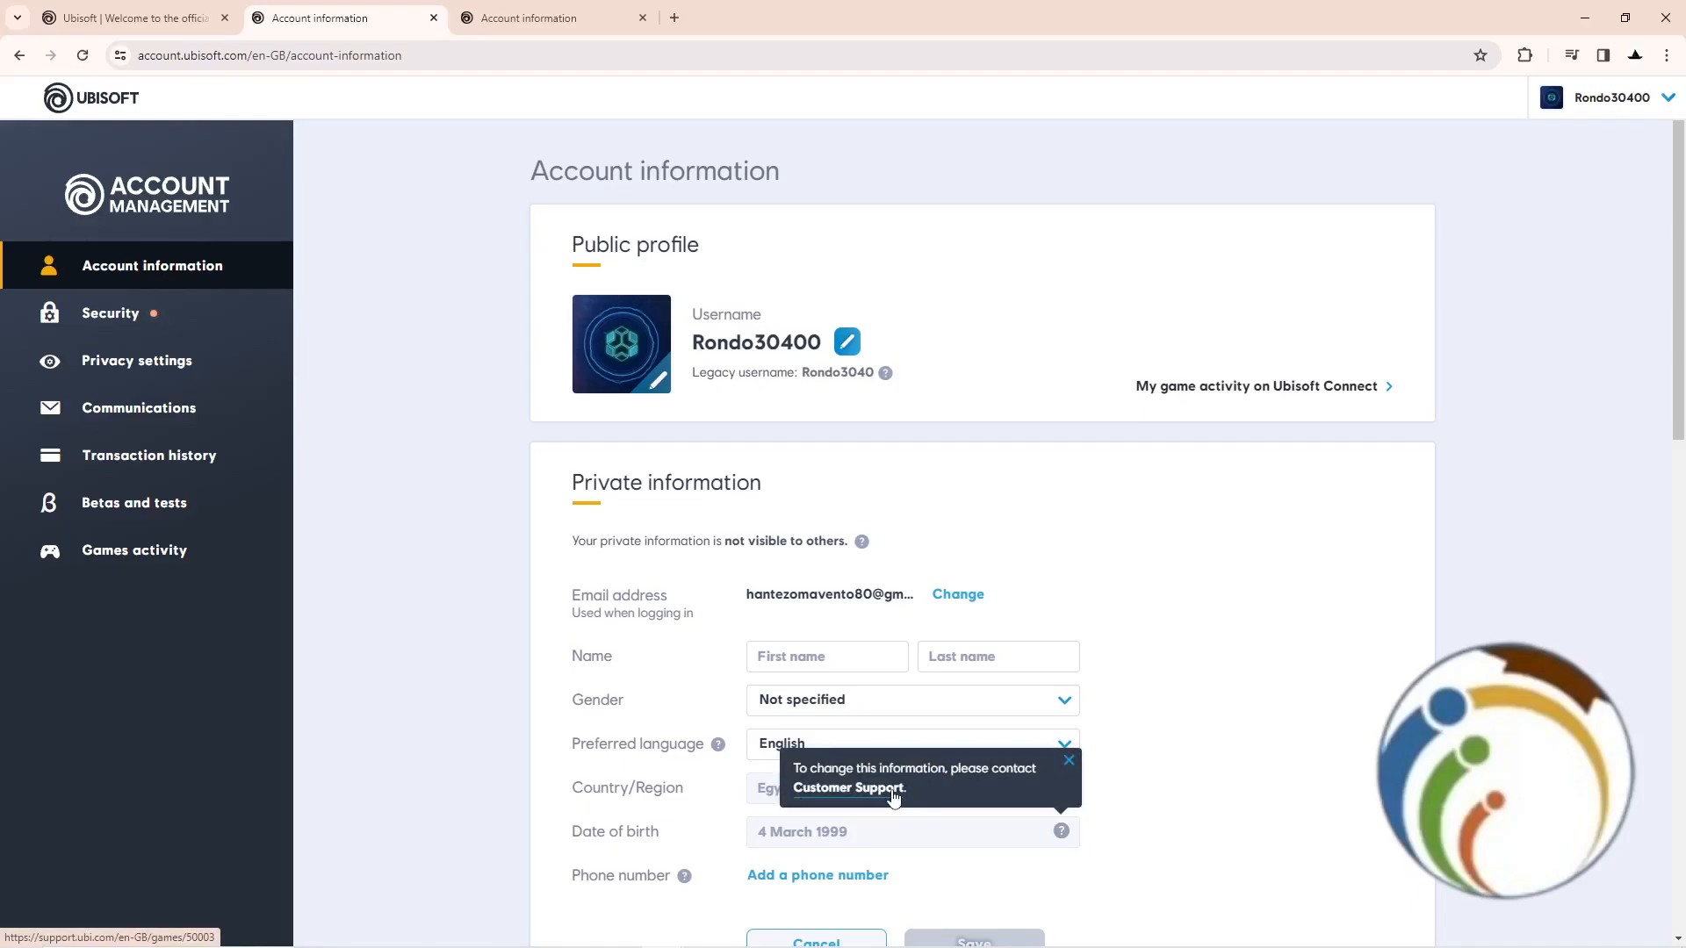
Step: Follow the Customer Support link from the date-of-birth tooltip
left_click(848, 787)
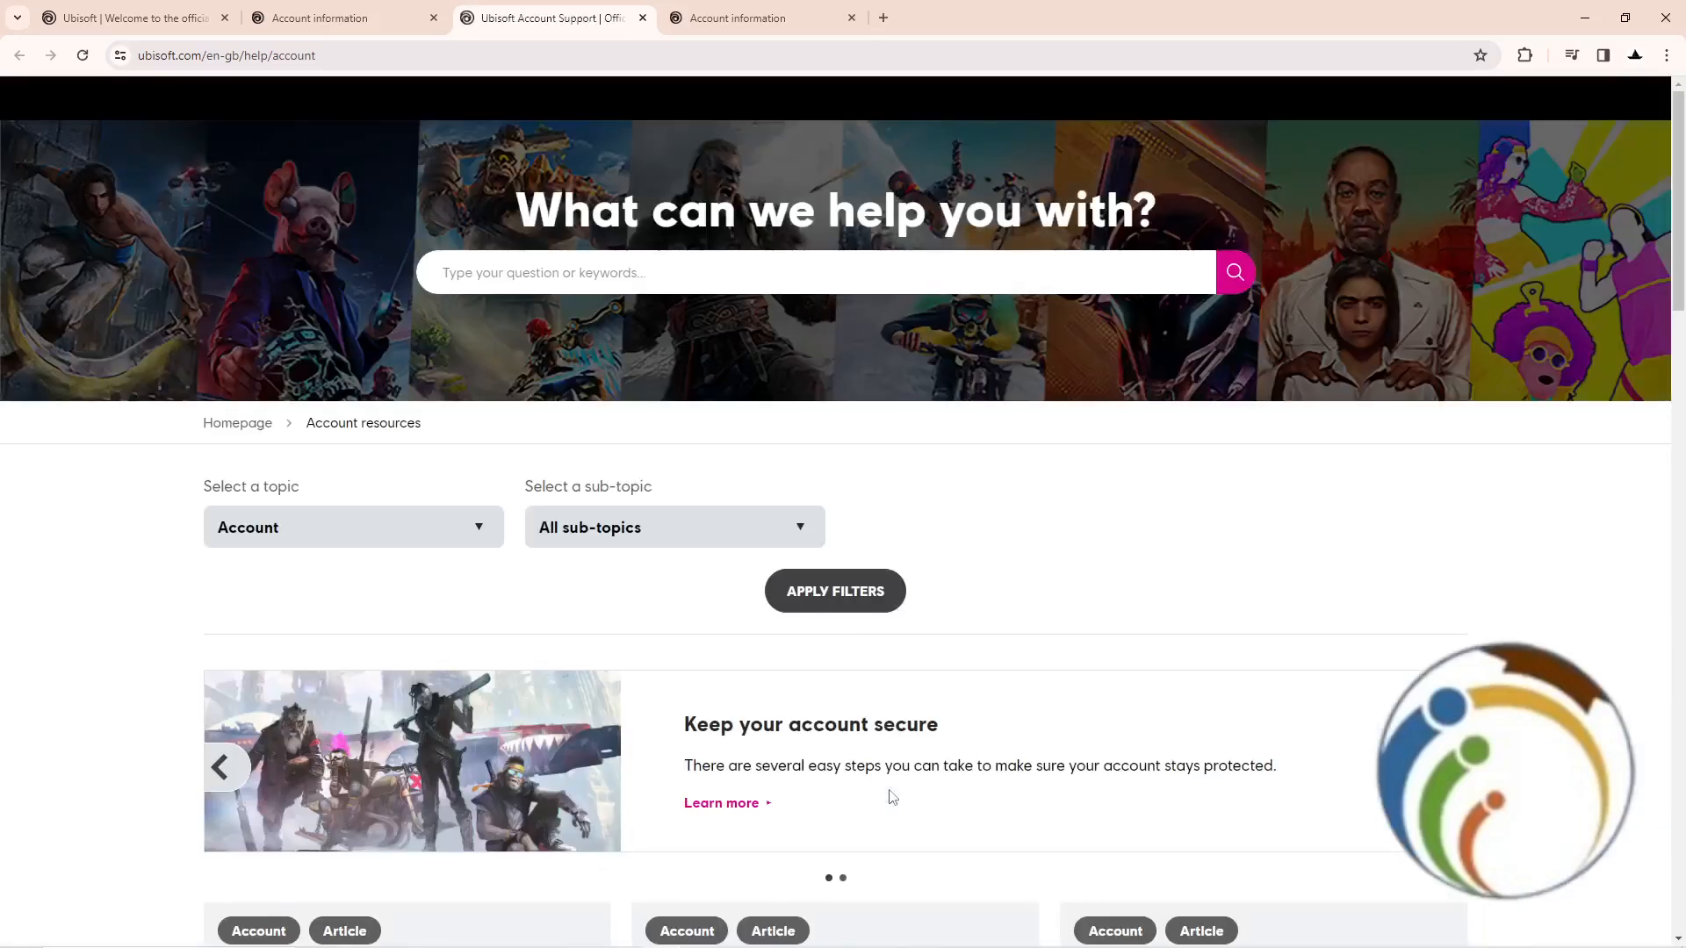
Step: Keep Account as the help topic and go to the Contact Us form
scroll("down", 3)
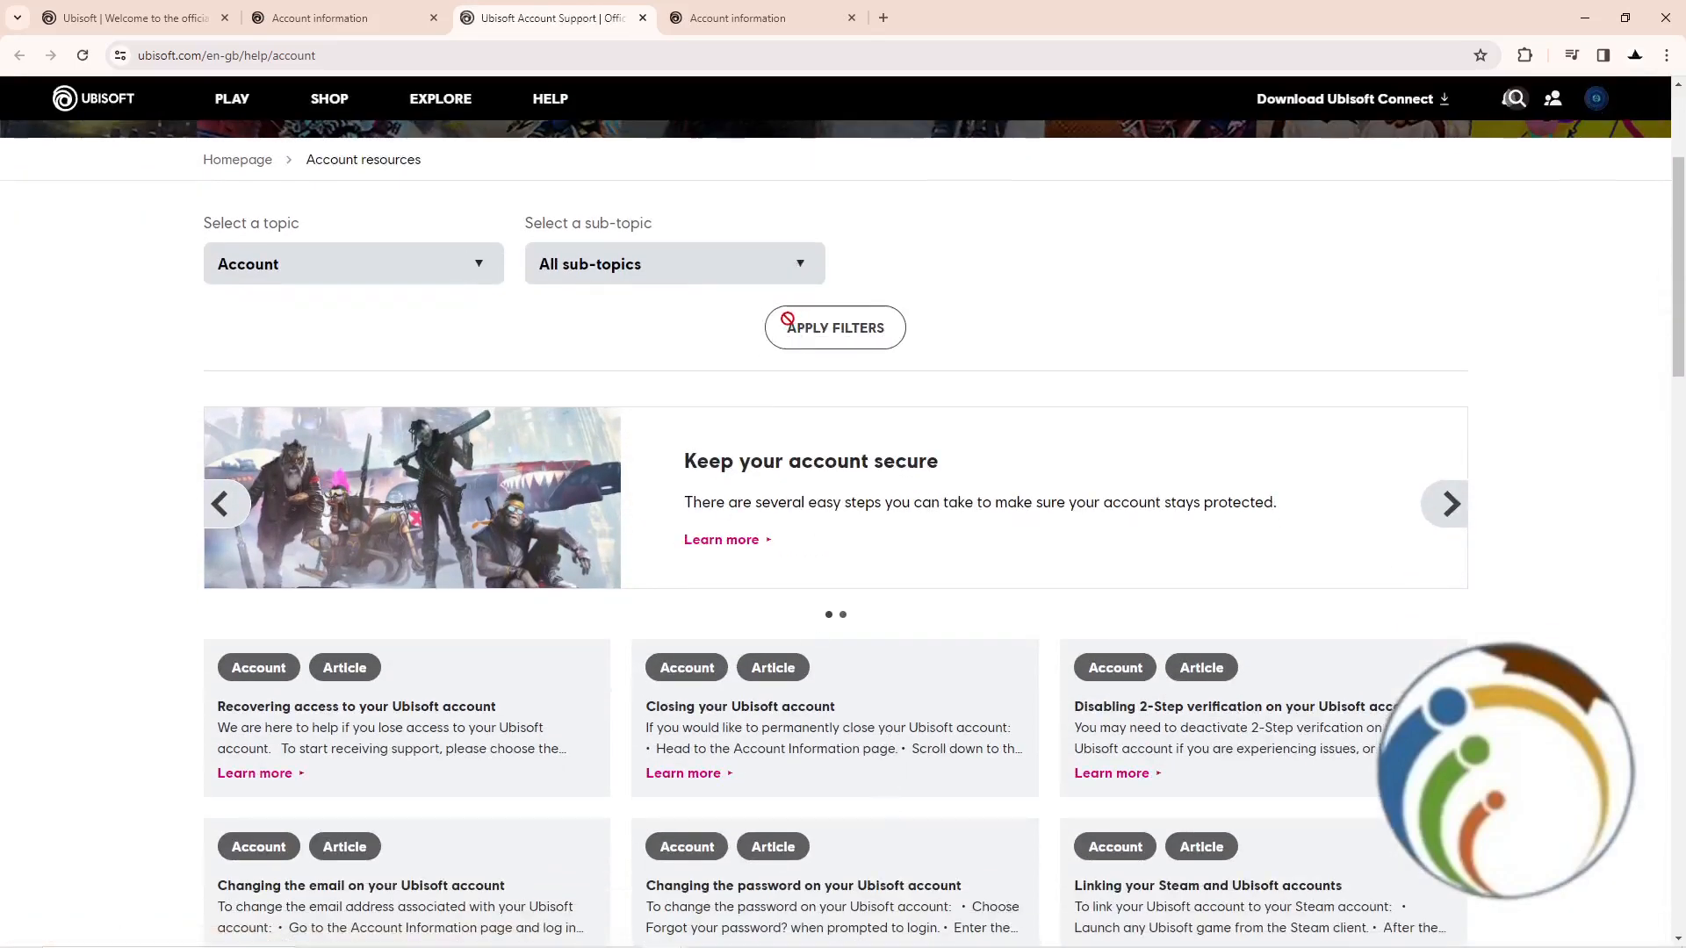
left_click(352, 264)
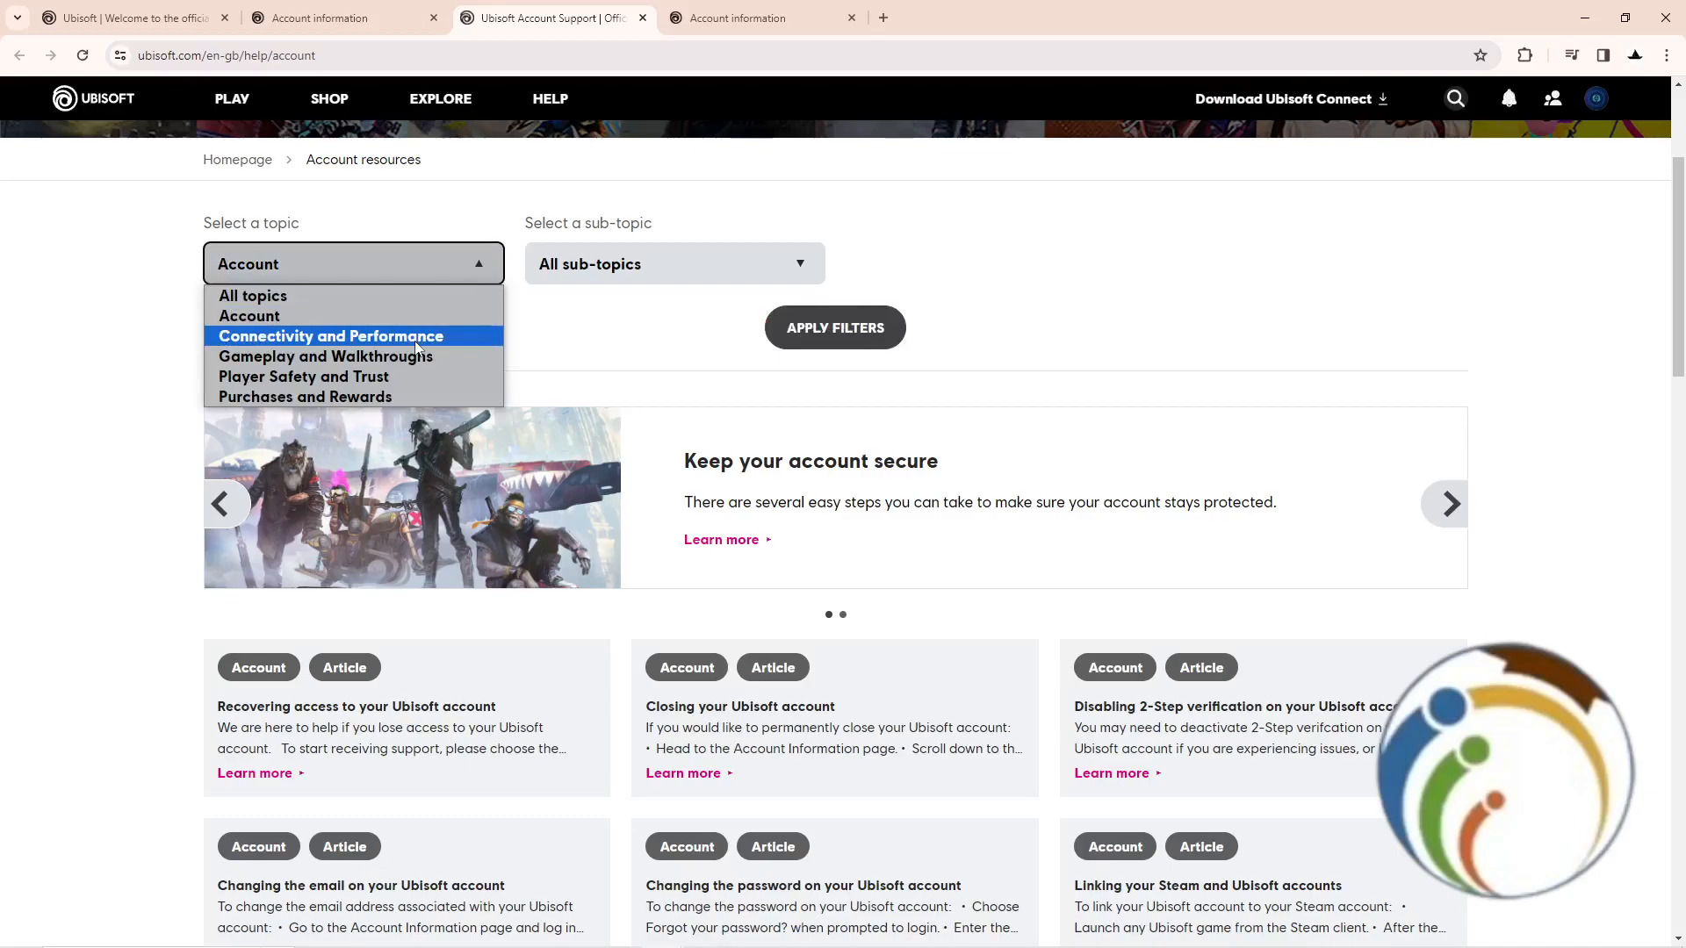
left_click(757, 417)
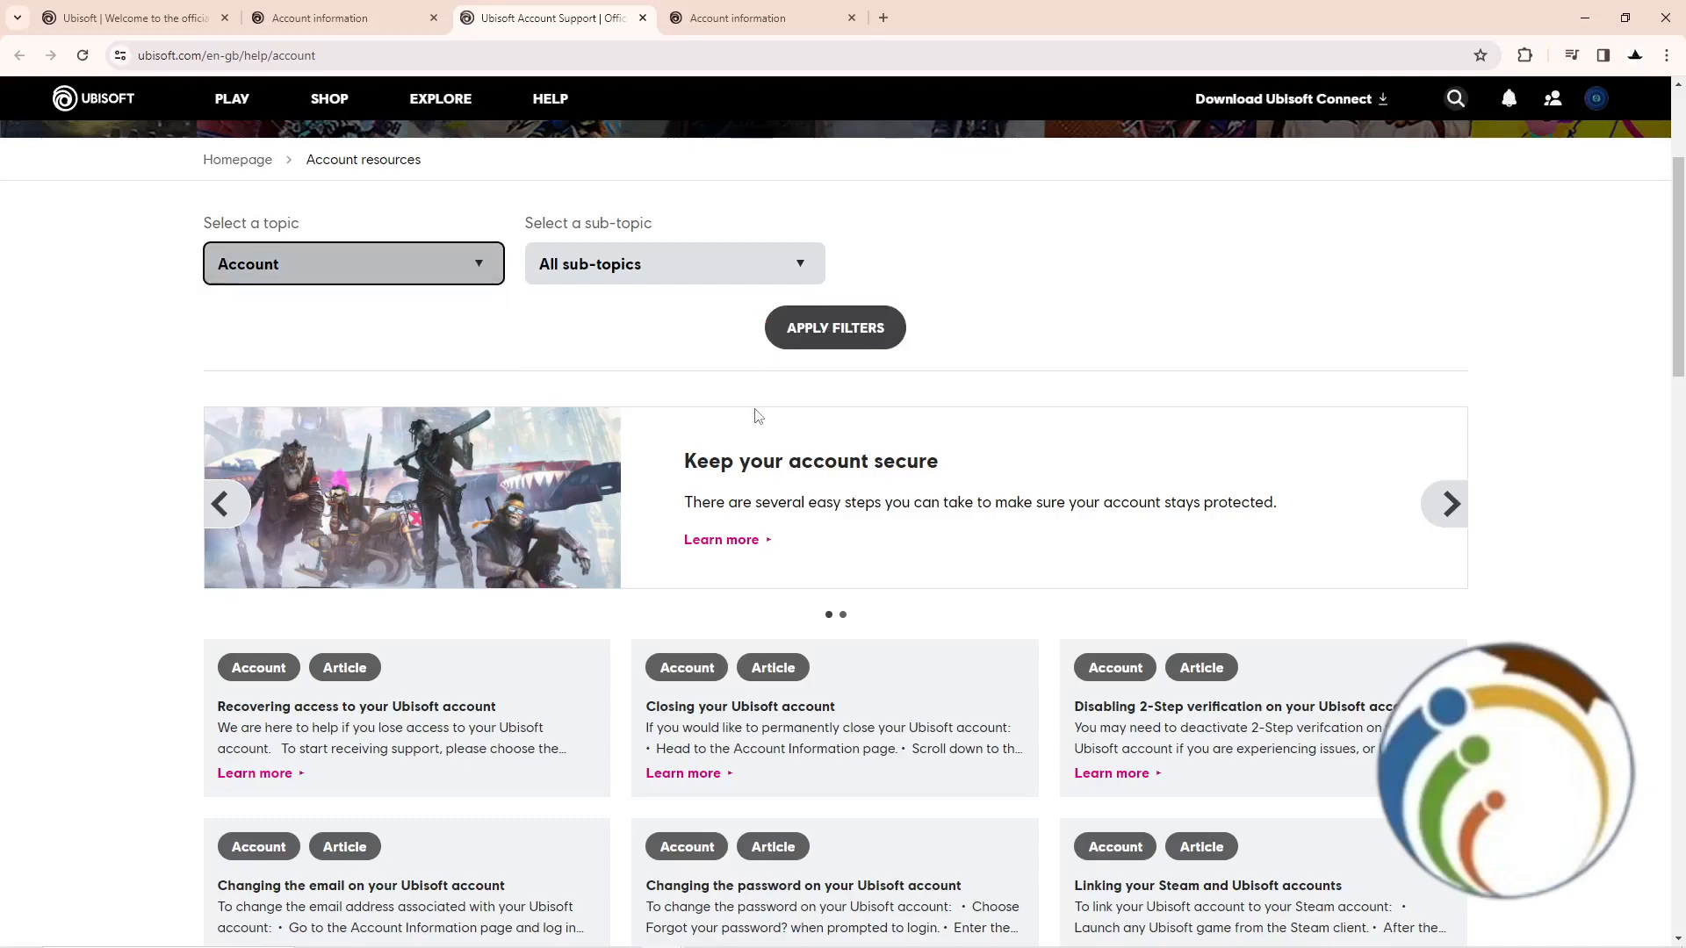
scroll("down", 3)
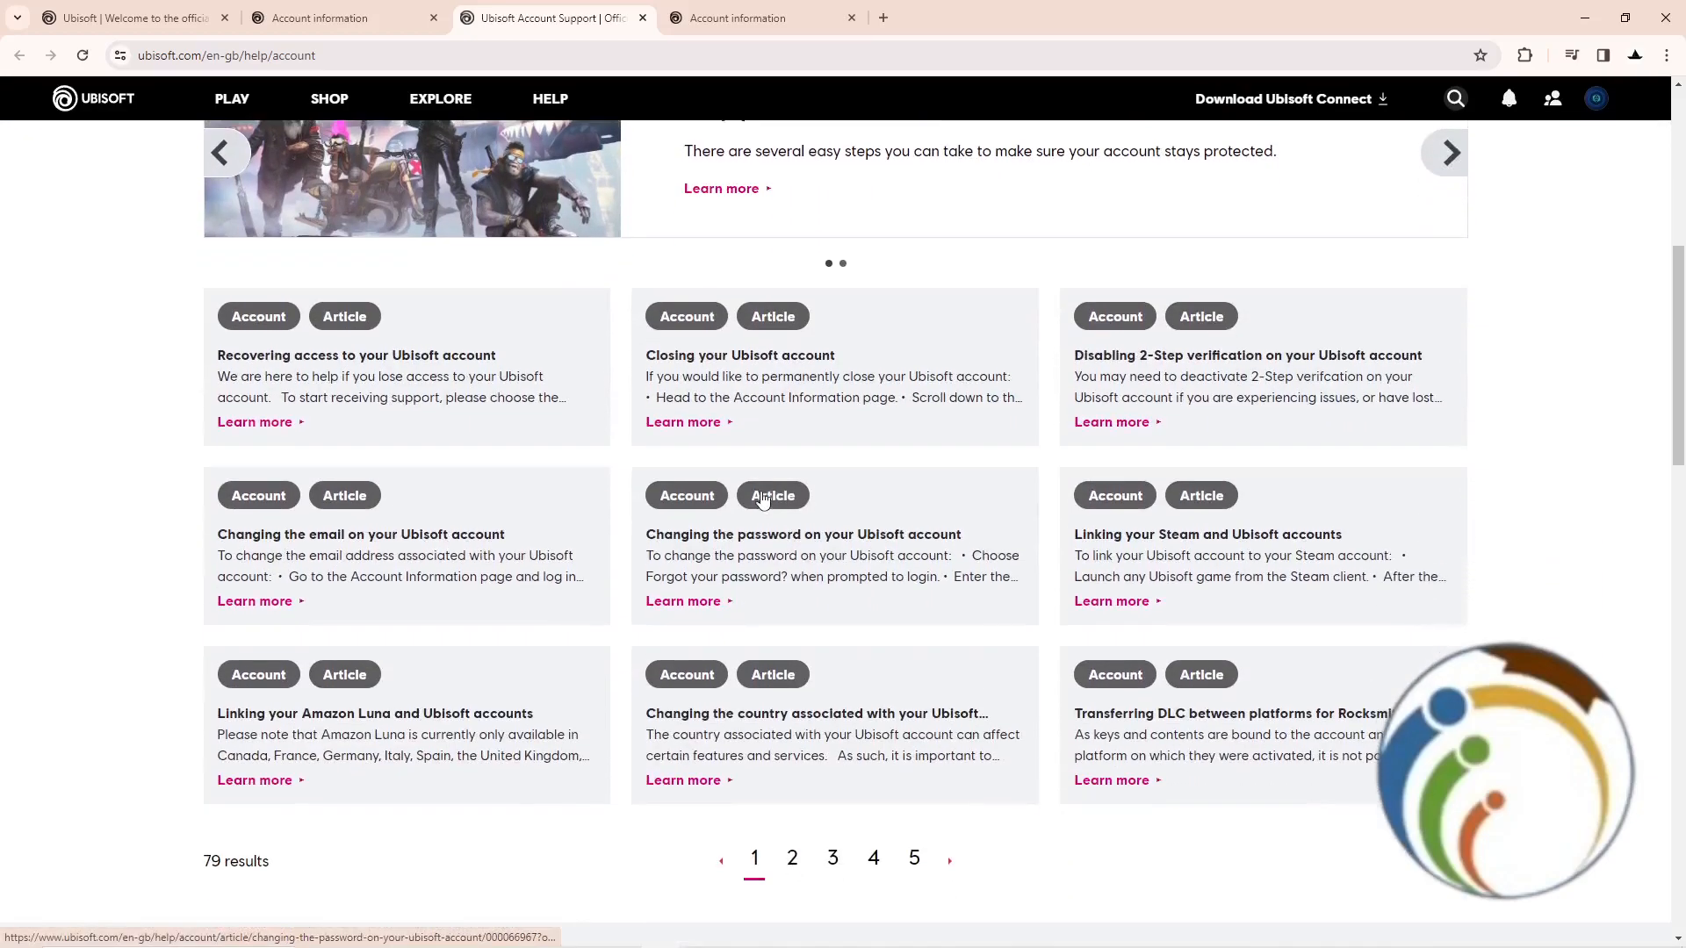
scroll("down", 3)
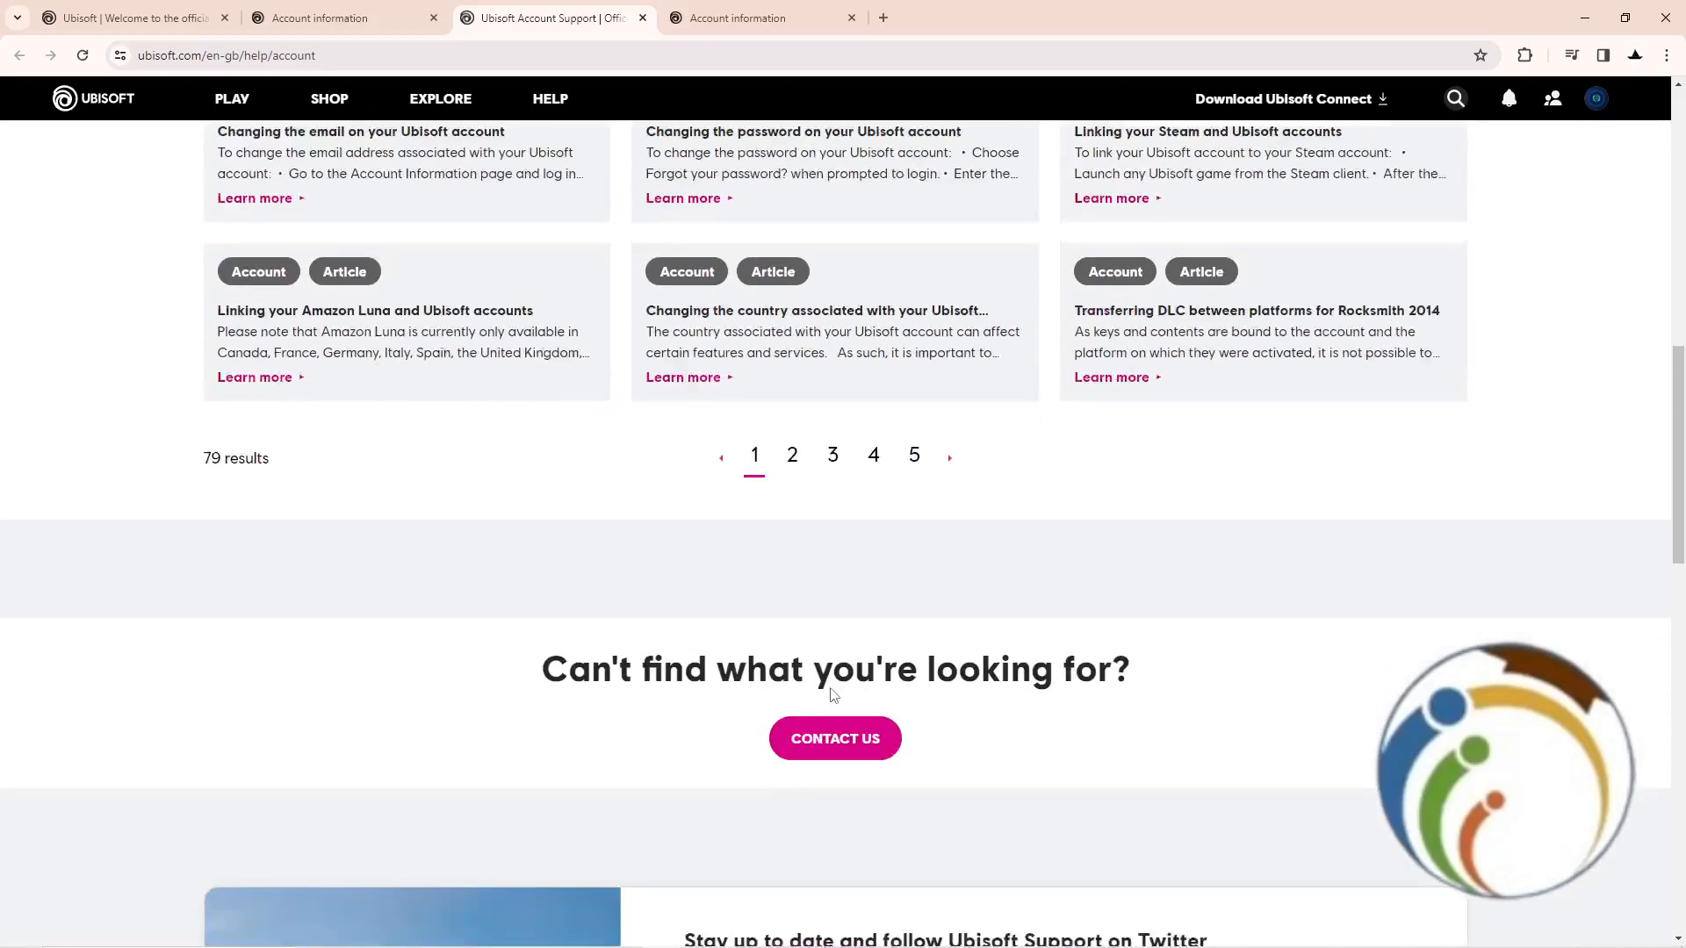
scroll("down", 3)
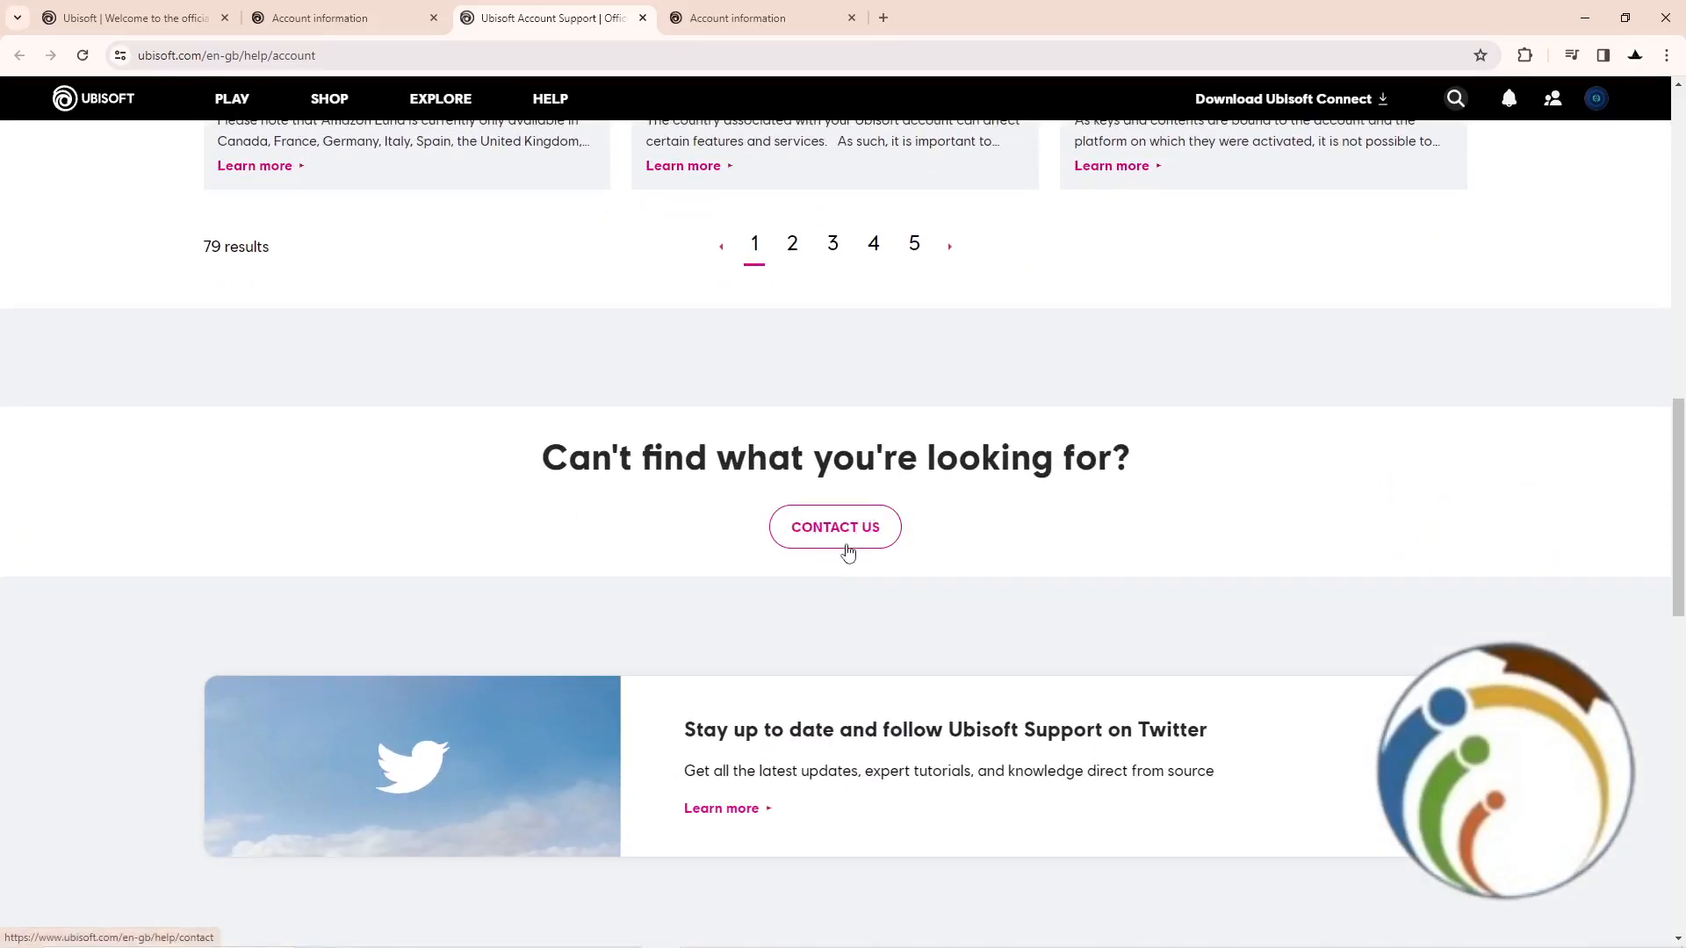
left_click(835, 527)
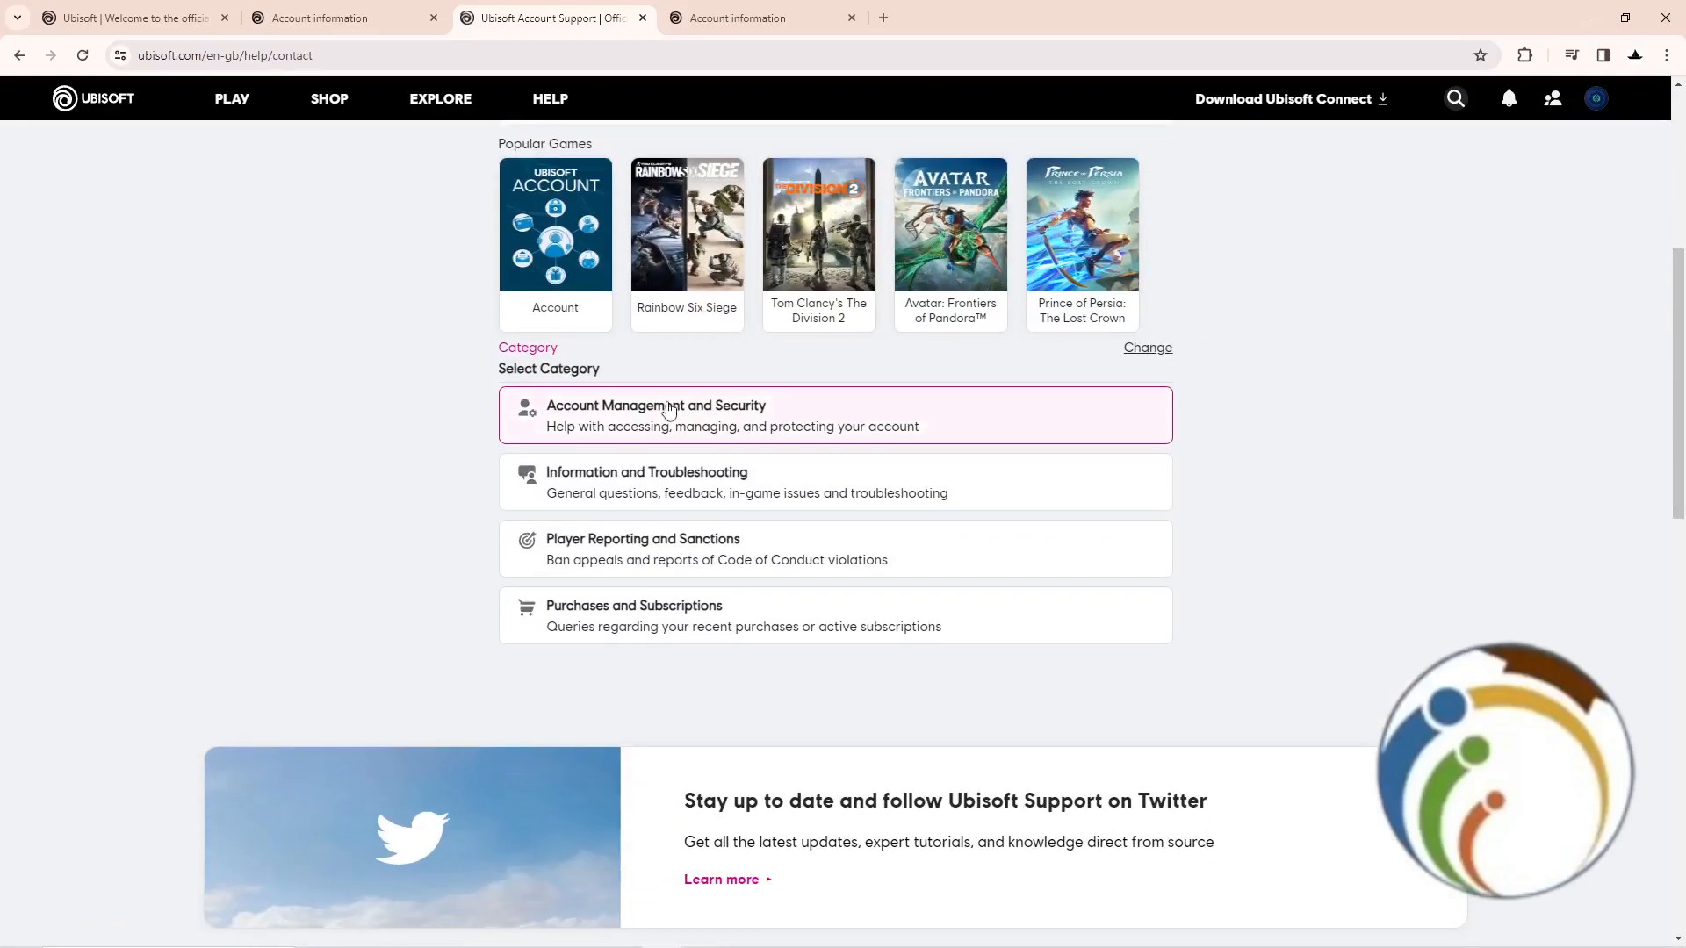
Step: Choose Account Management and Security as the issue category
scroll("up", 3)
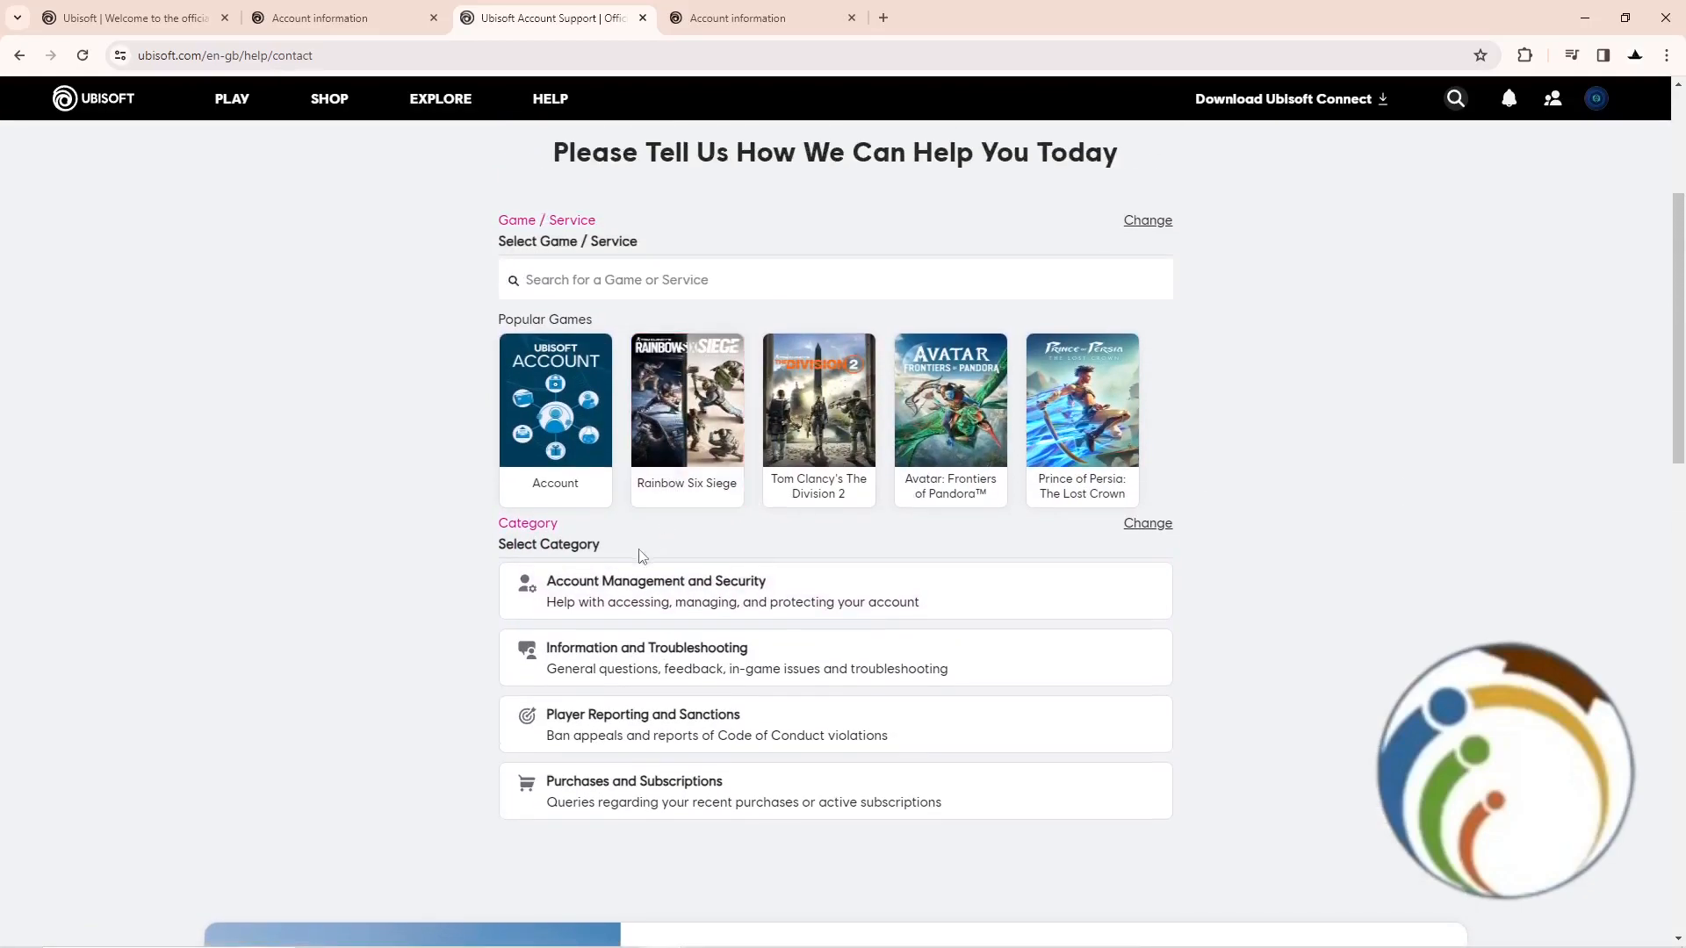
left_click(655, 581)
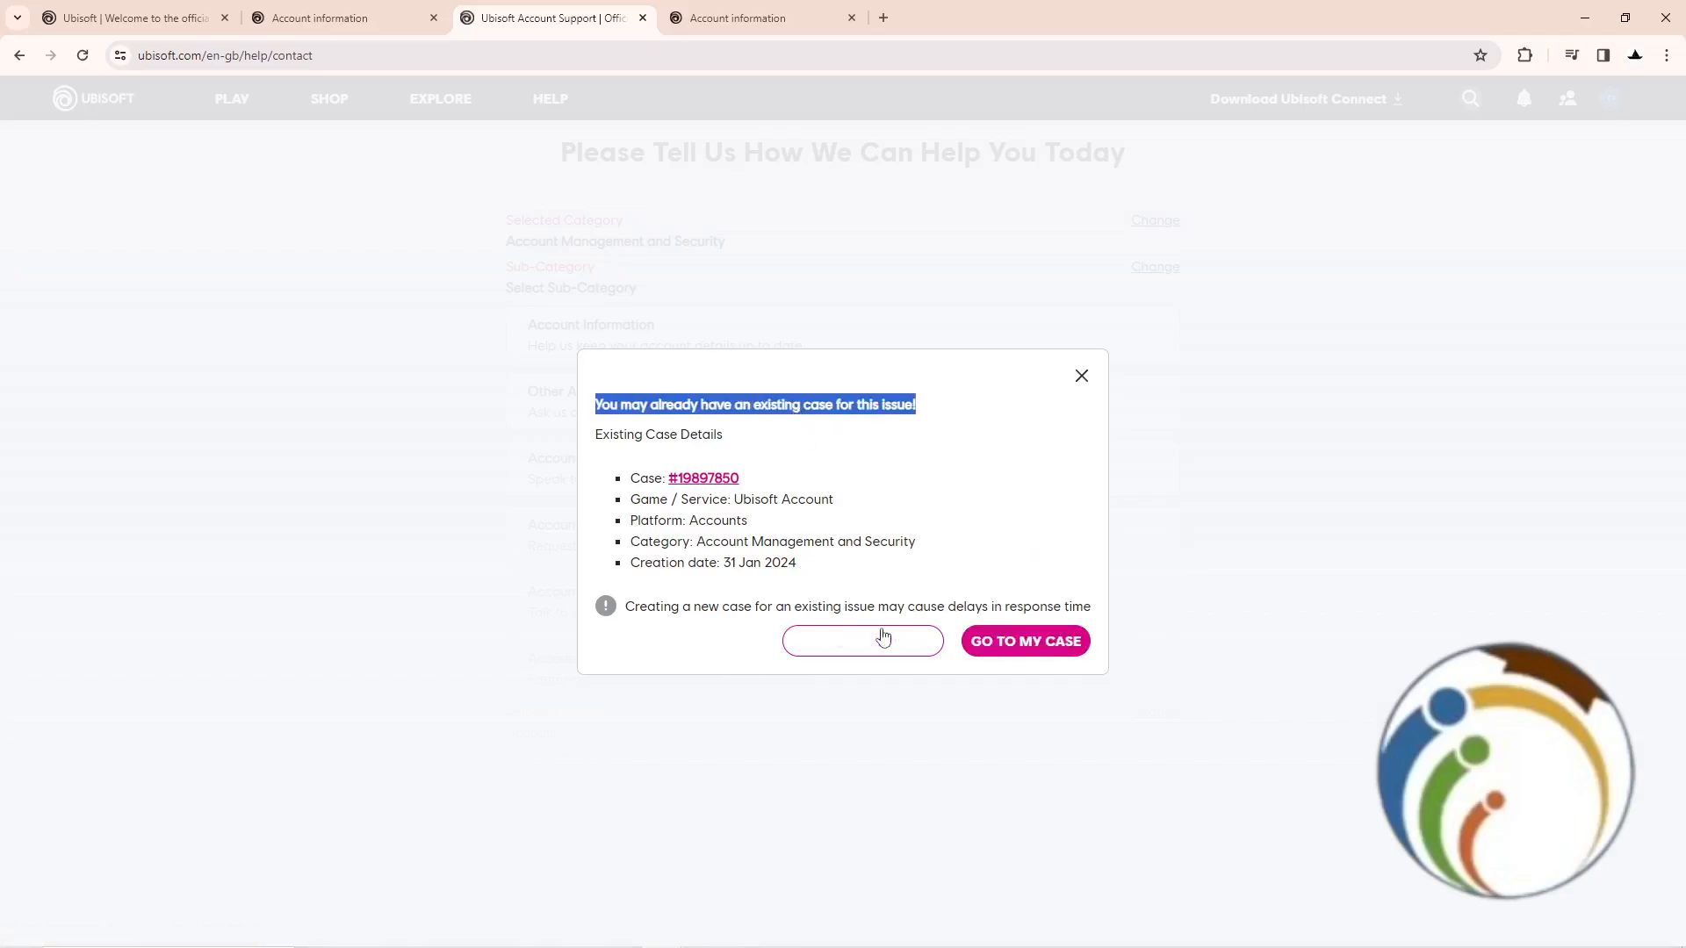
mouse_move(862, 641)
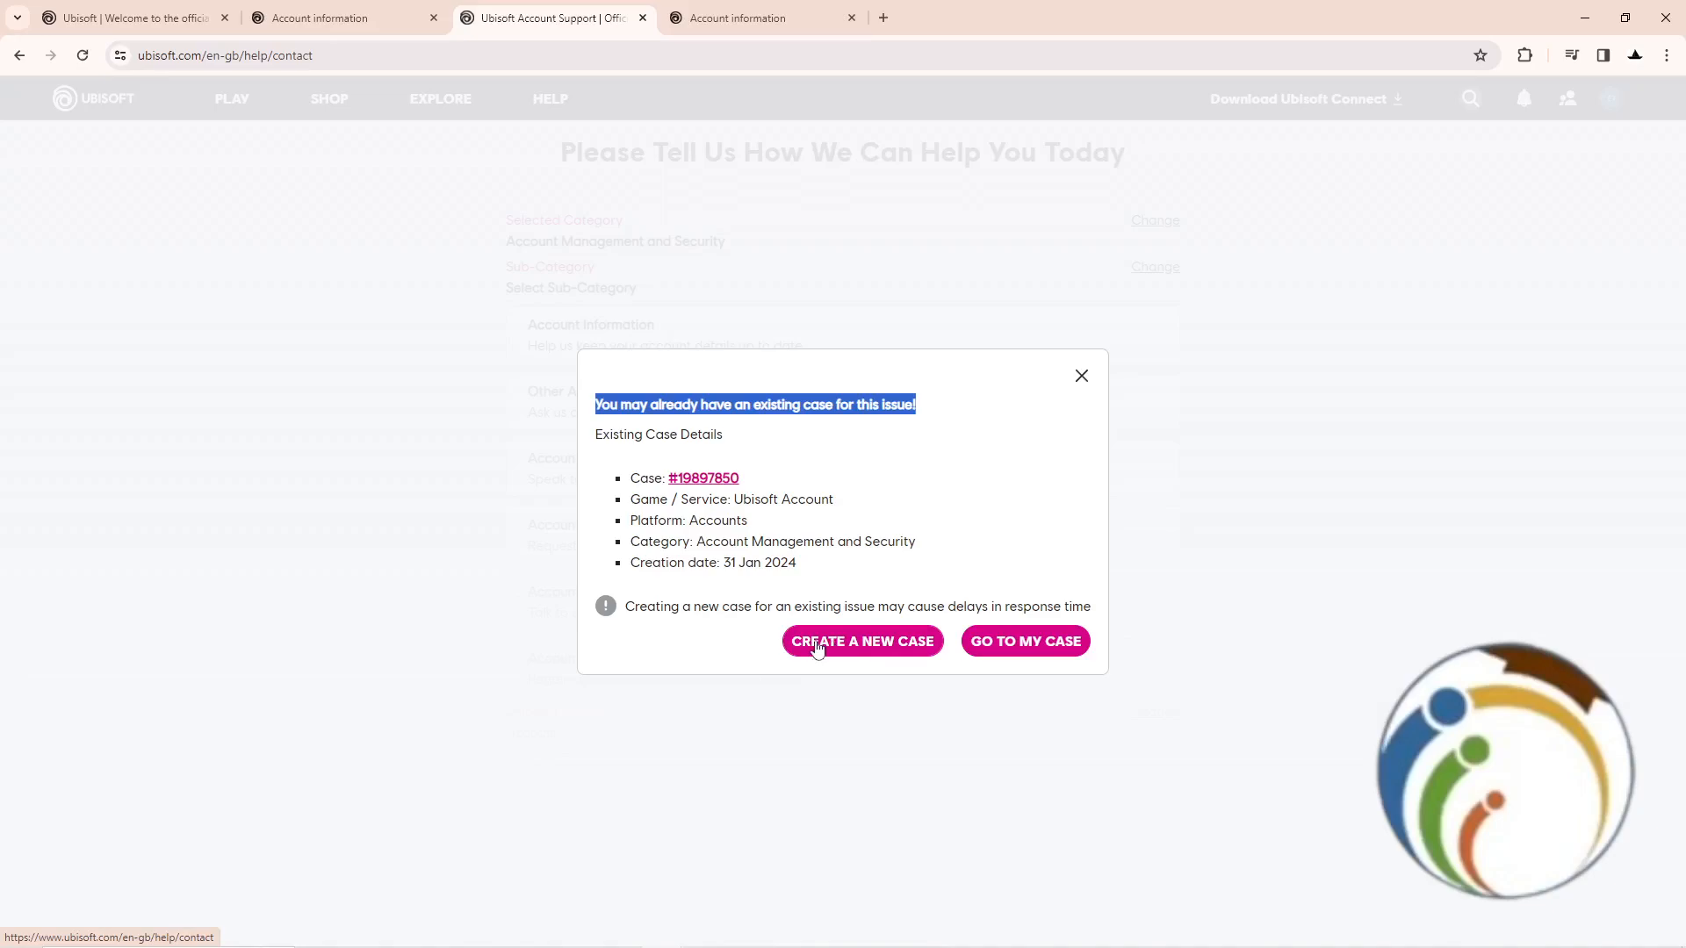
mouse_move(772, 433)
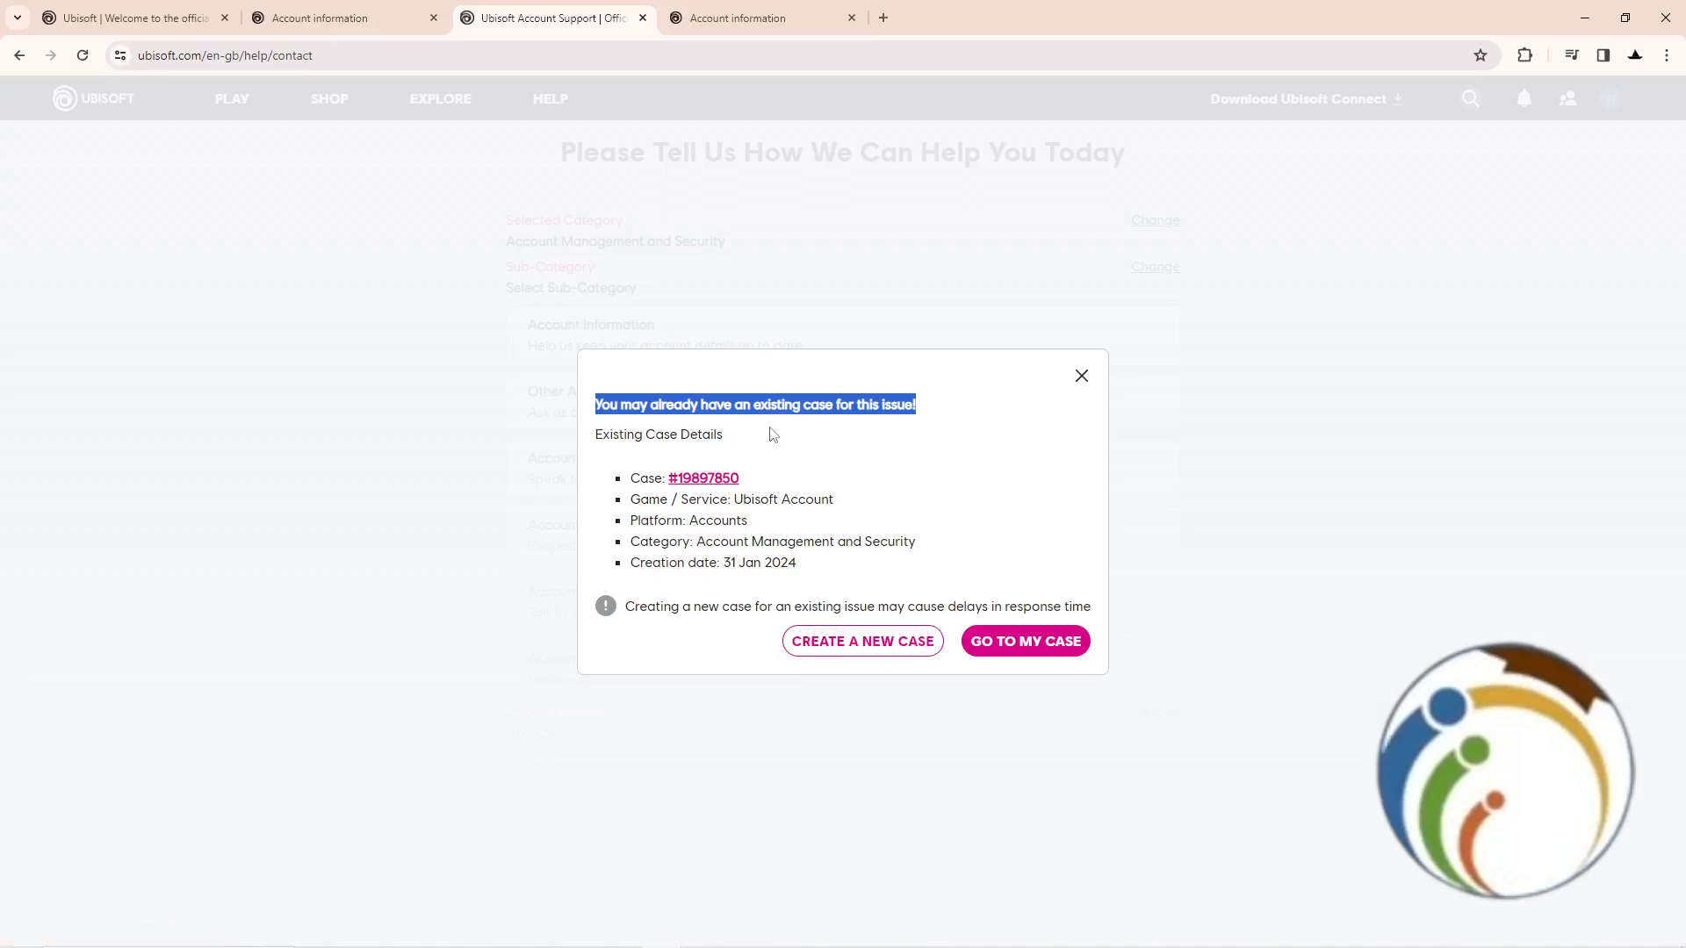
mouse_move(862, 641)
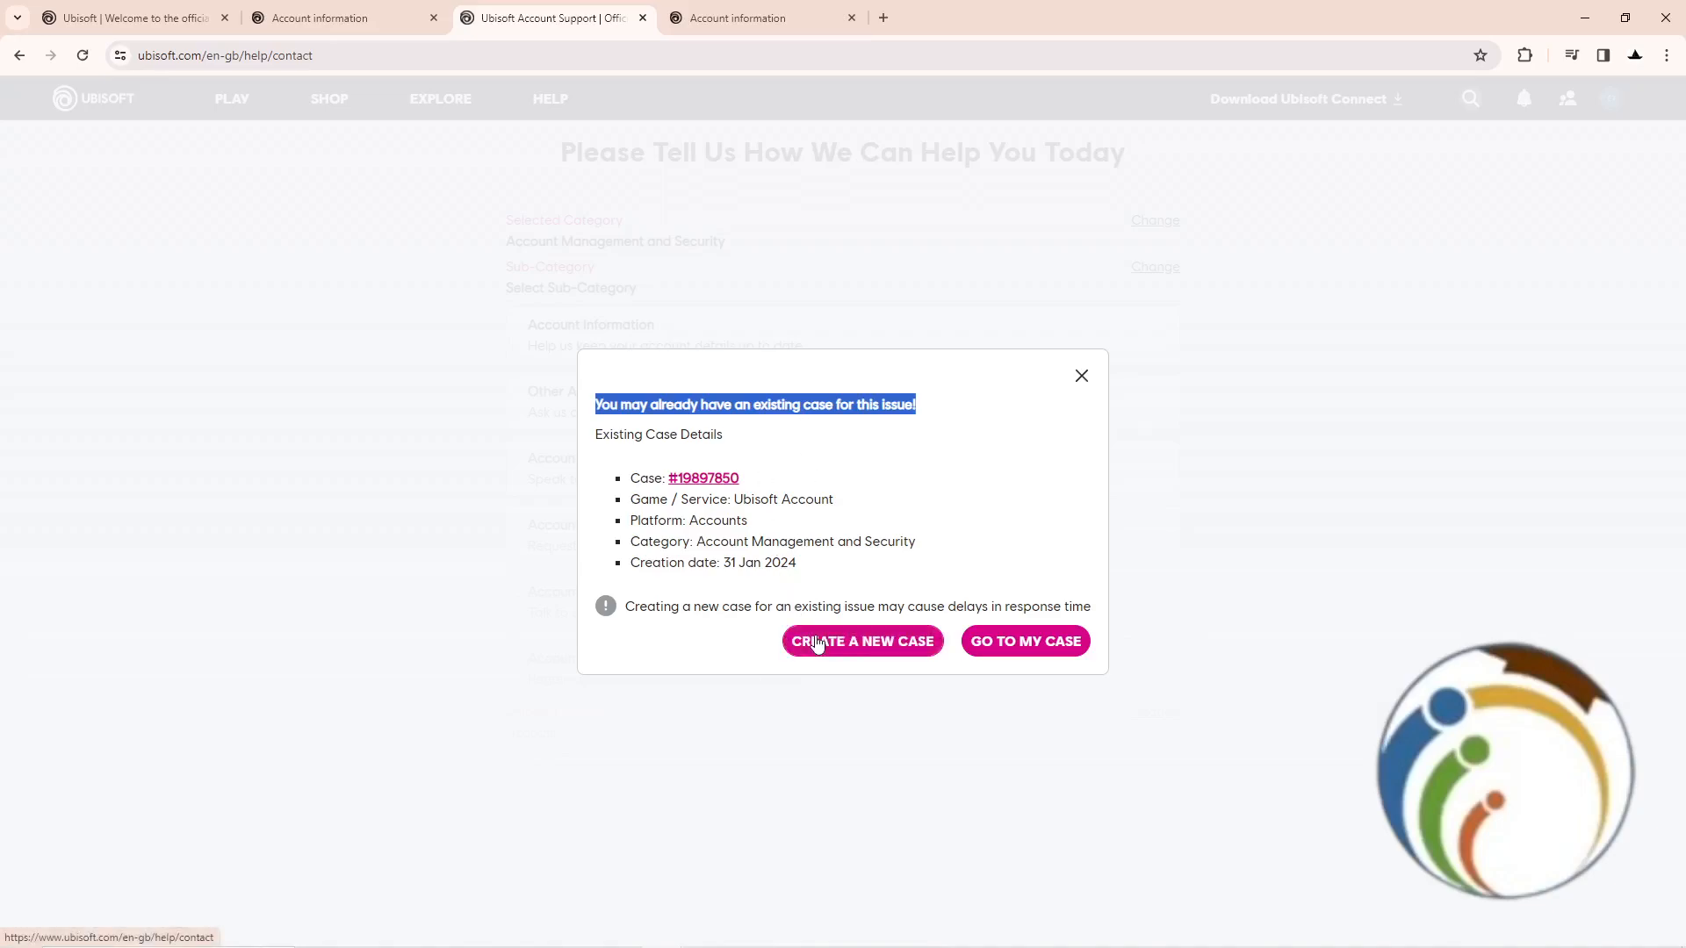
Step: Choose Create a New Case in the existing-case popup
left_click(863, 641)
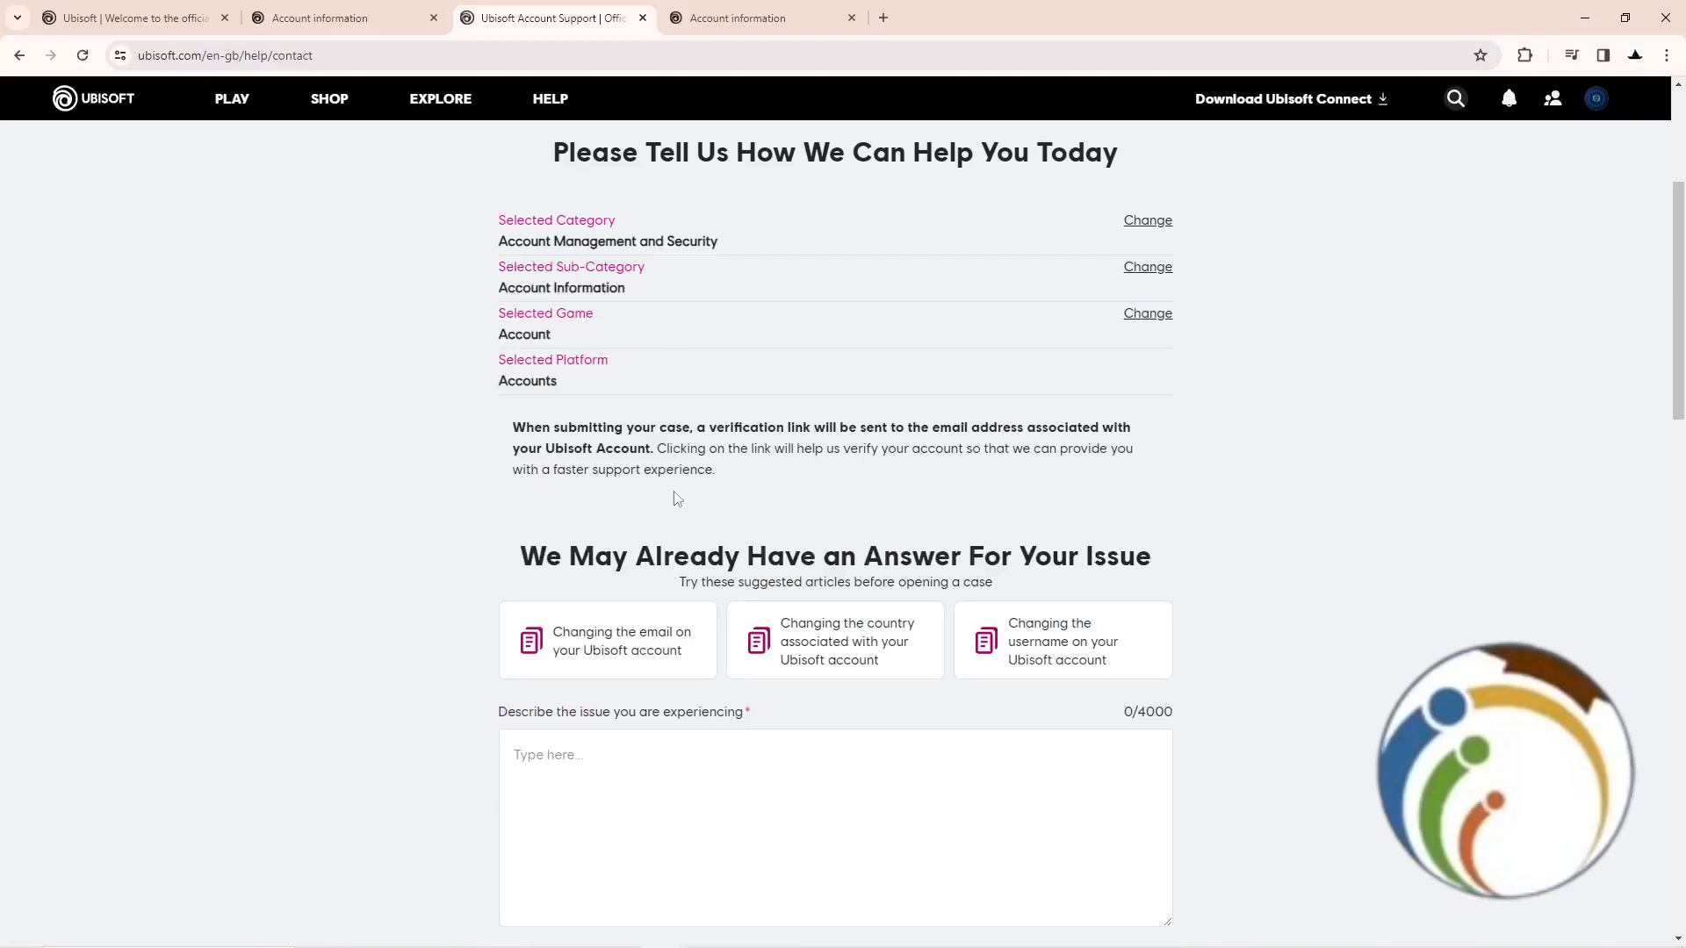
Step: Describe the issue as 'hello i want to change my birthday' and scroll to Open Case
scroll("down", 3)
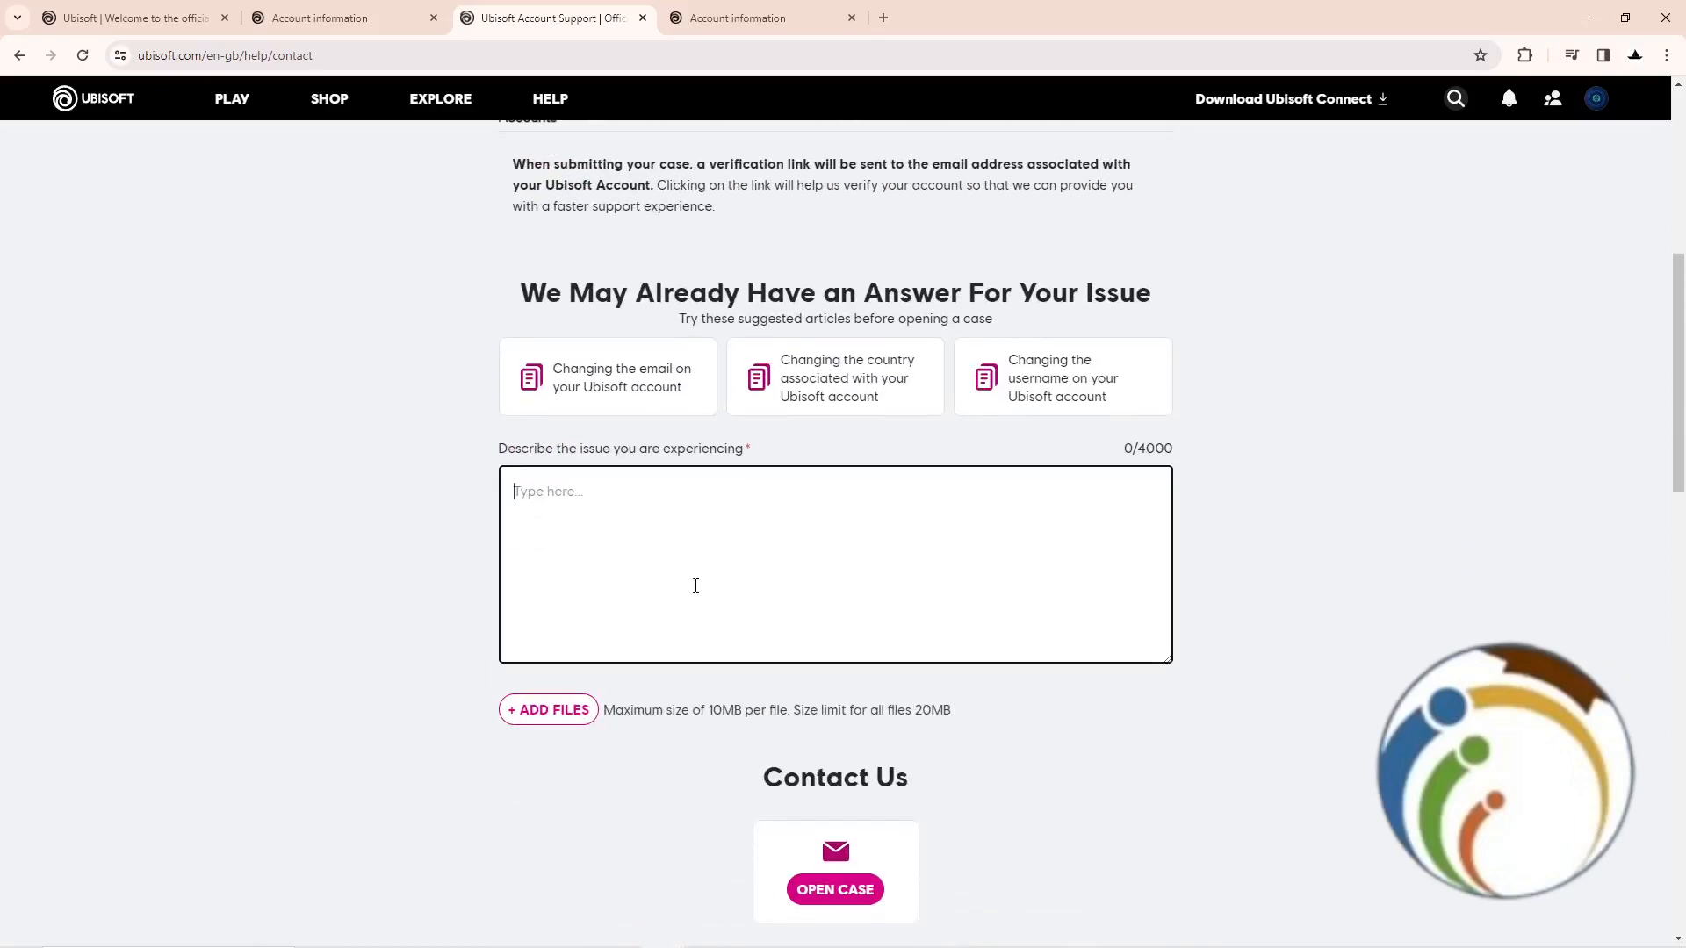
type("hello i wa")
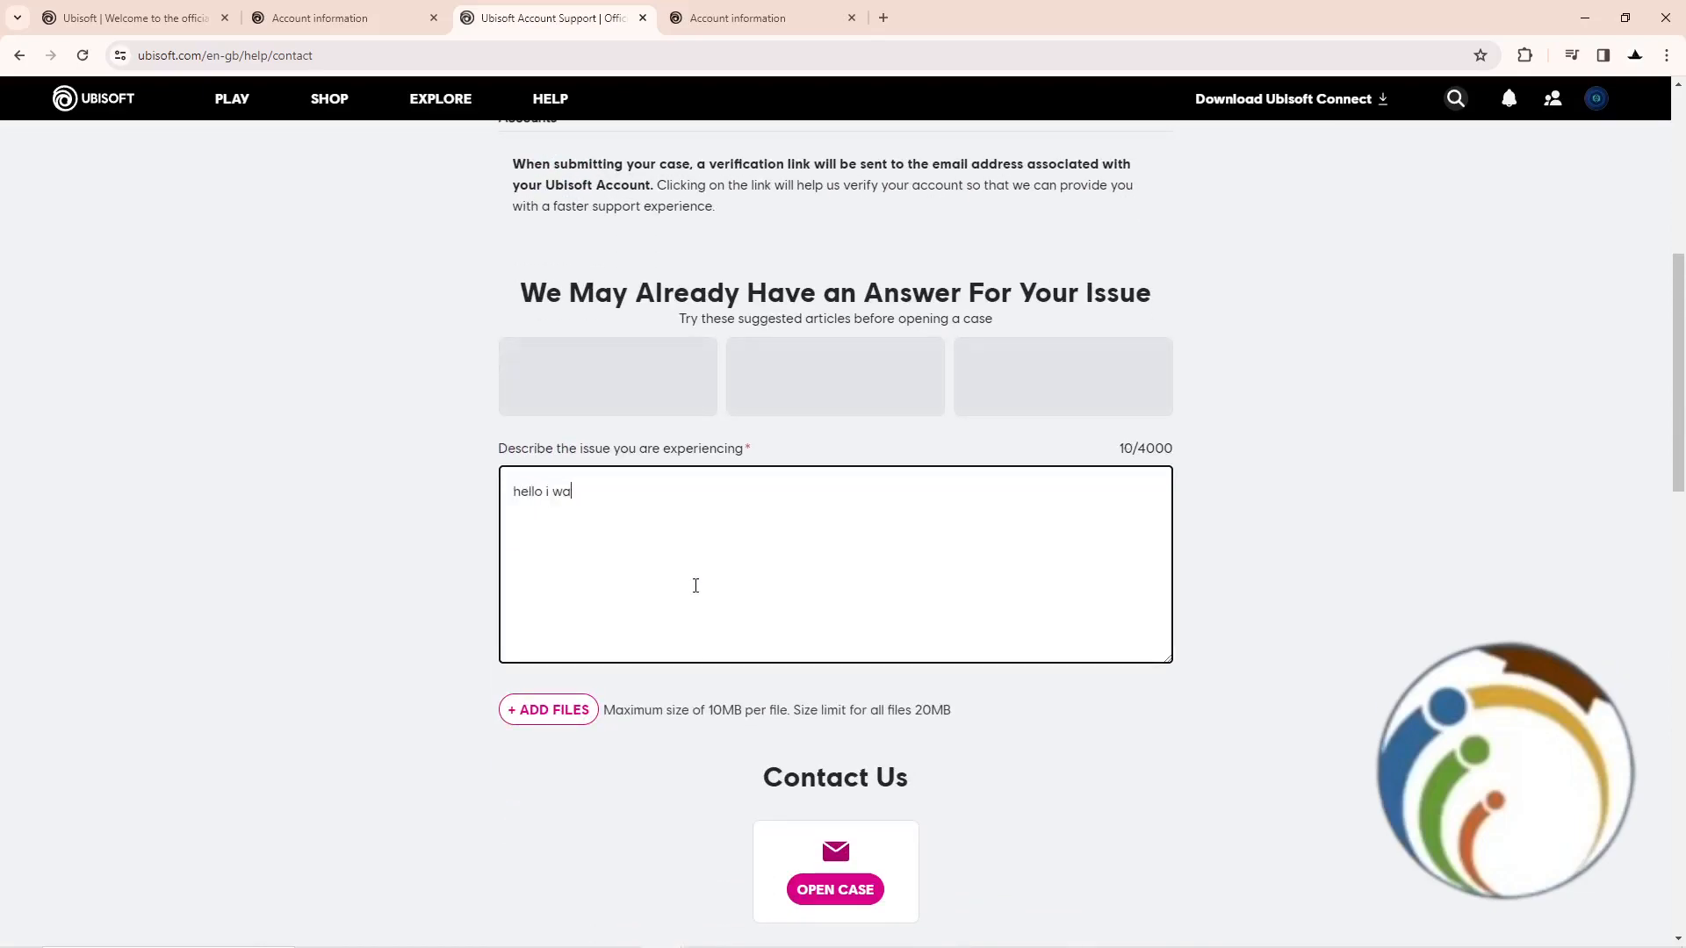
type("nt to chang")
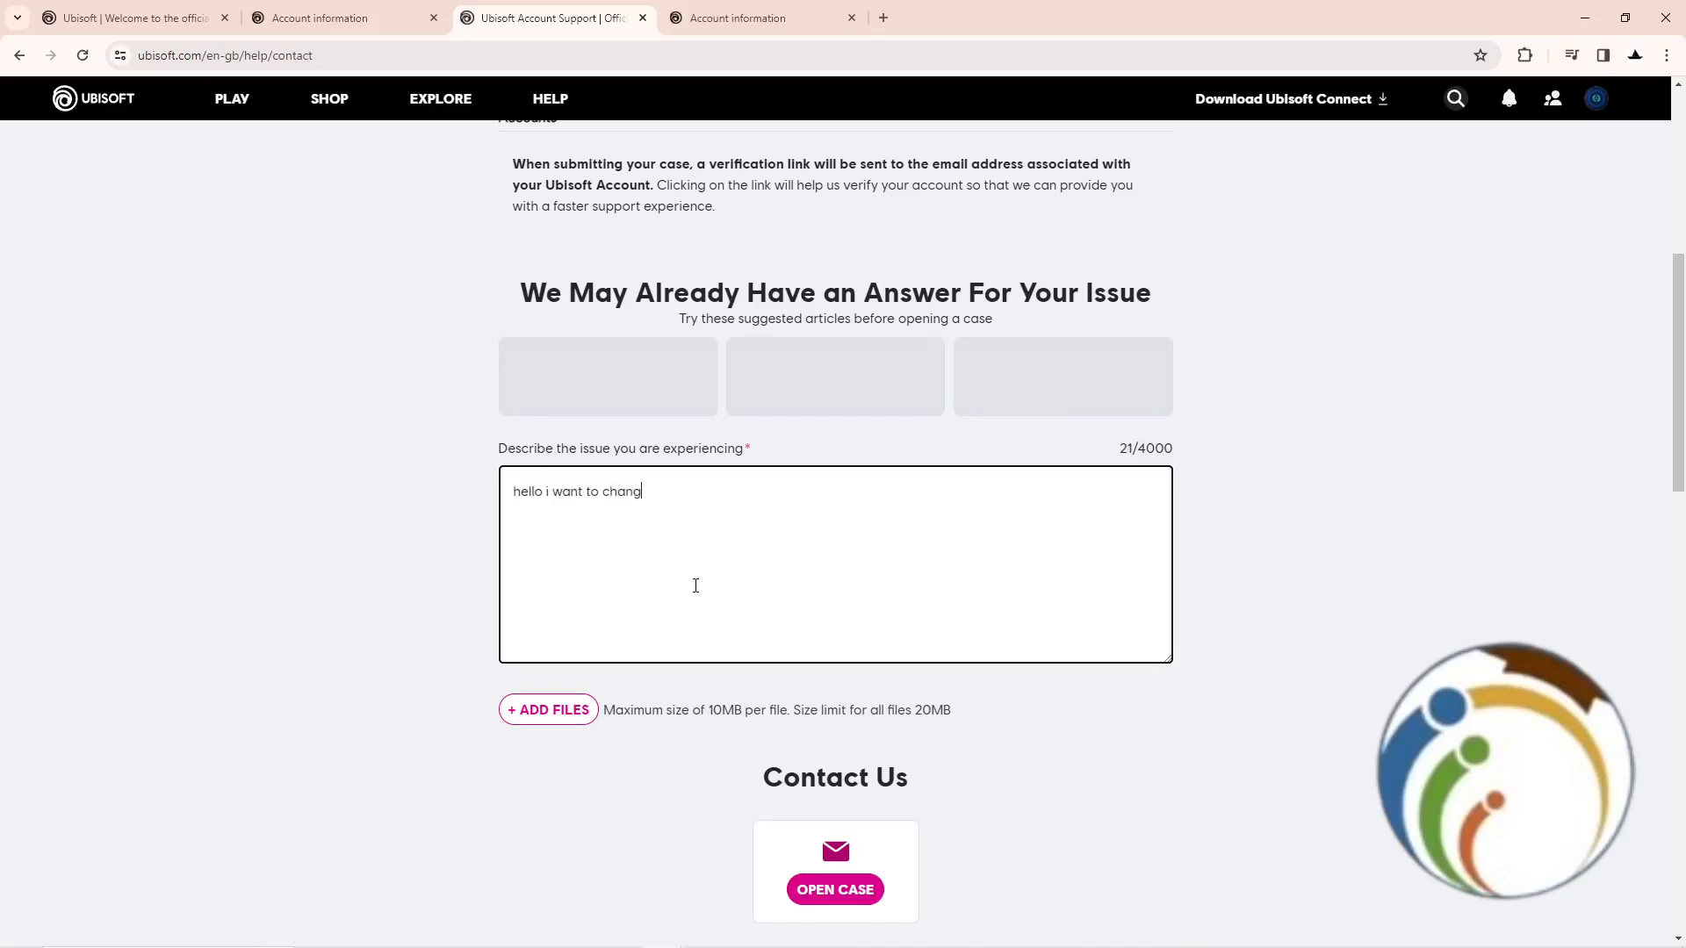
type("e my bi")
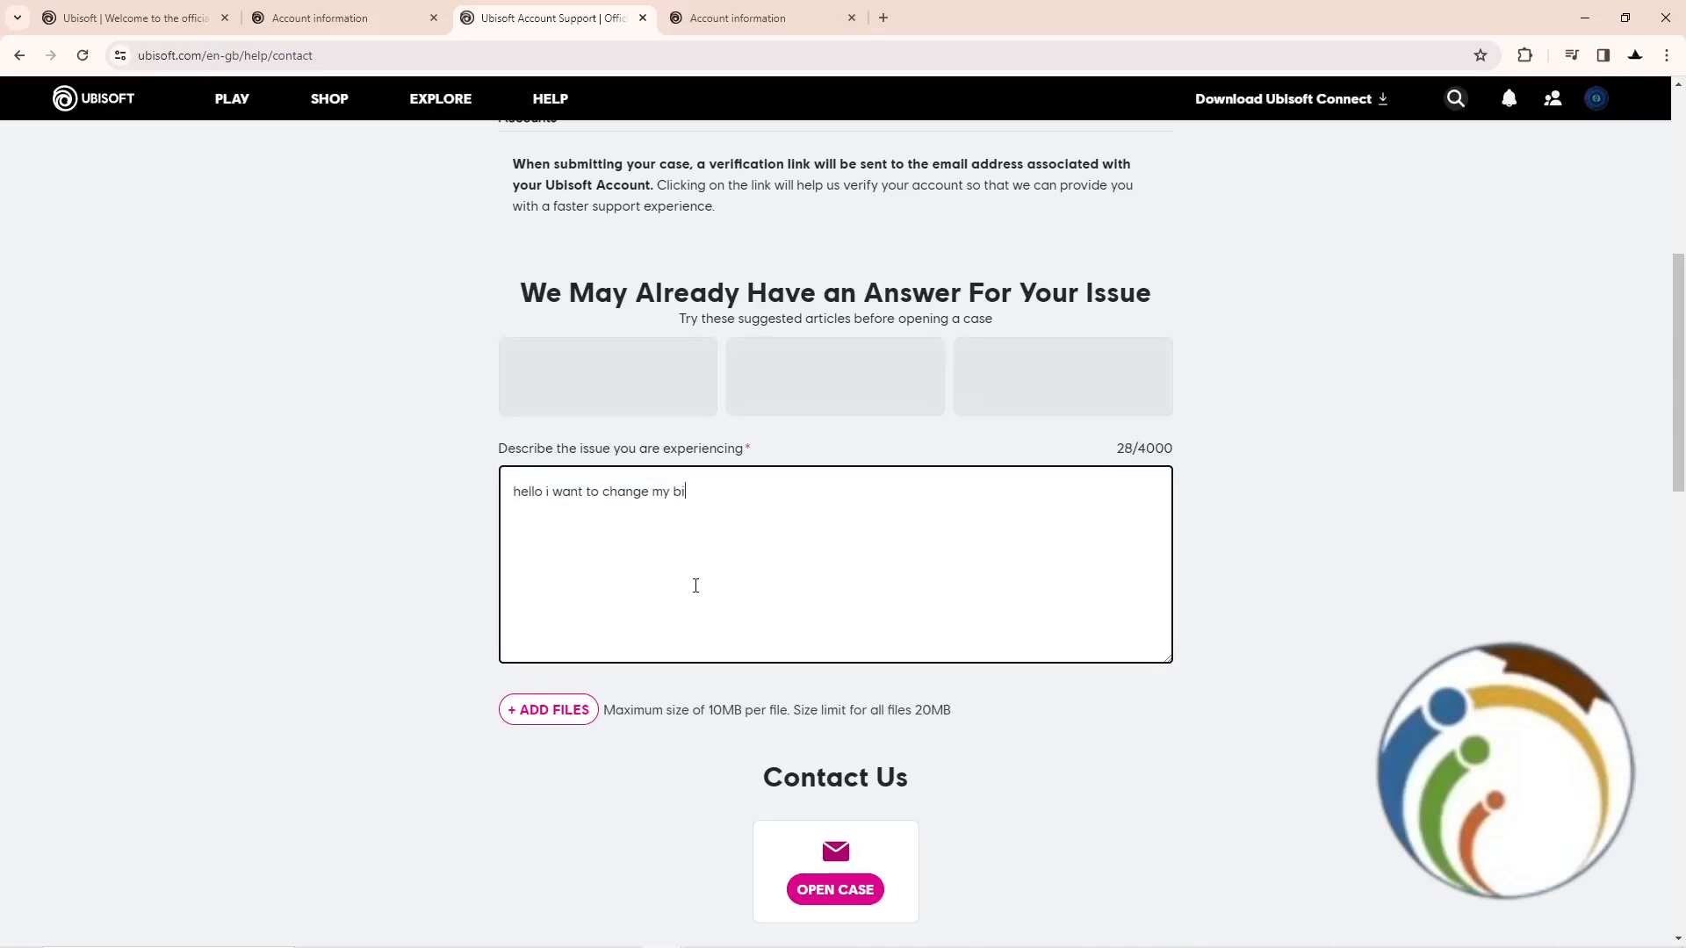
type("rthday")
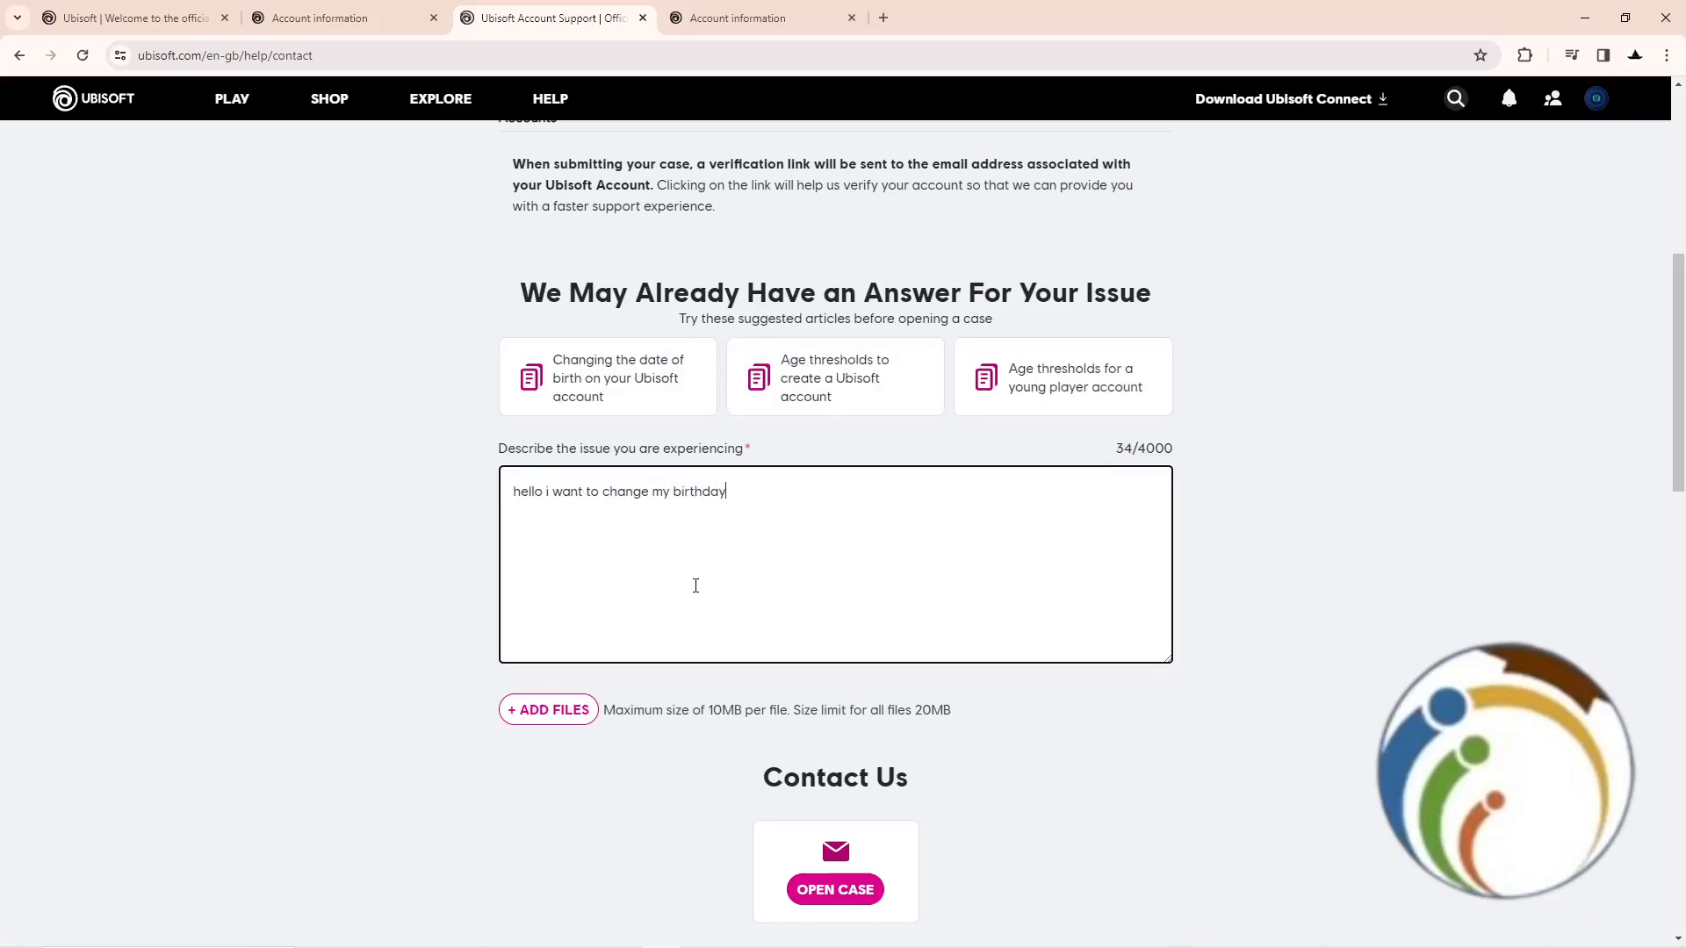
scroll("down", 3)
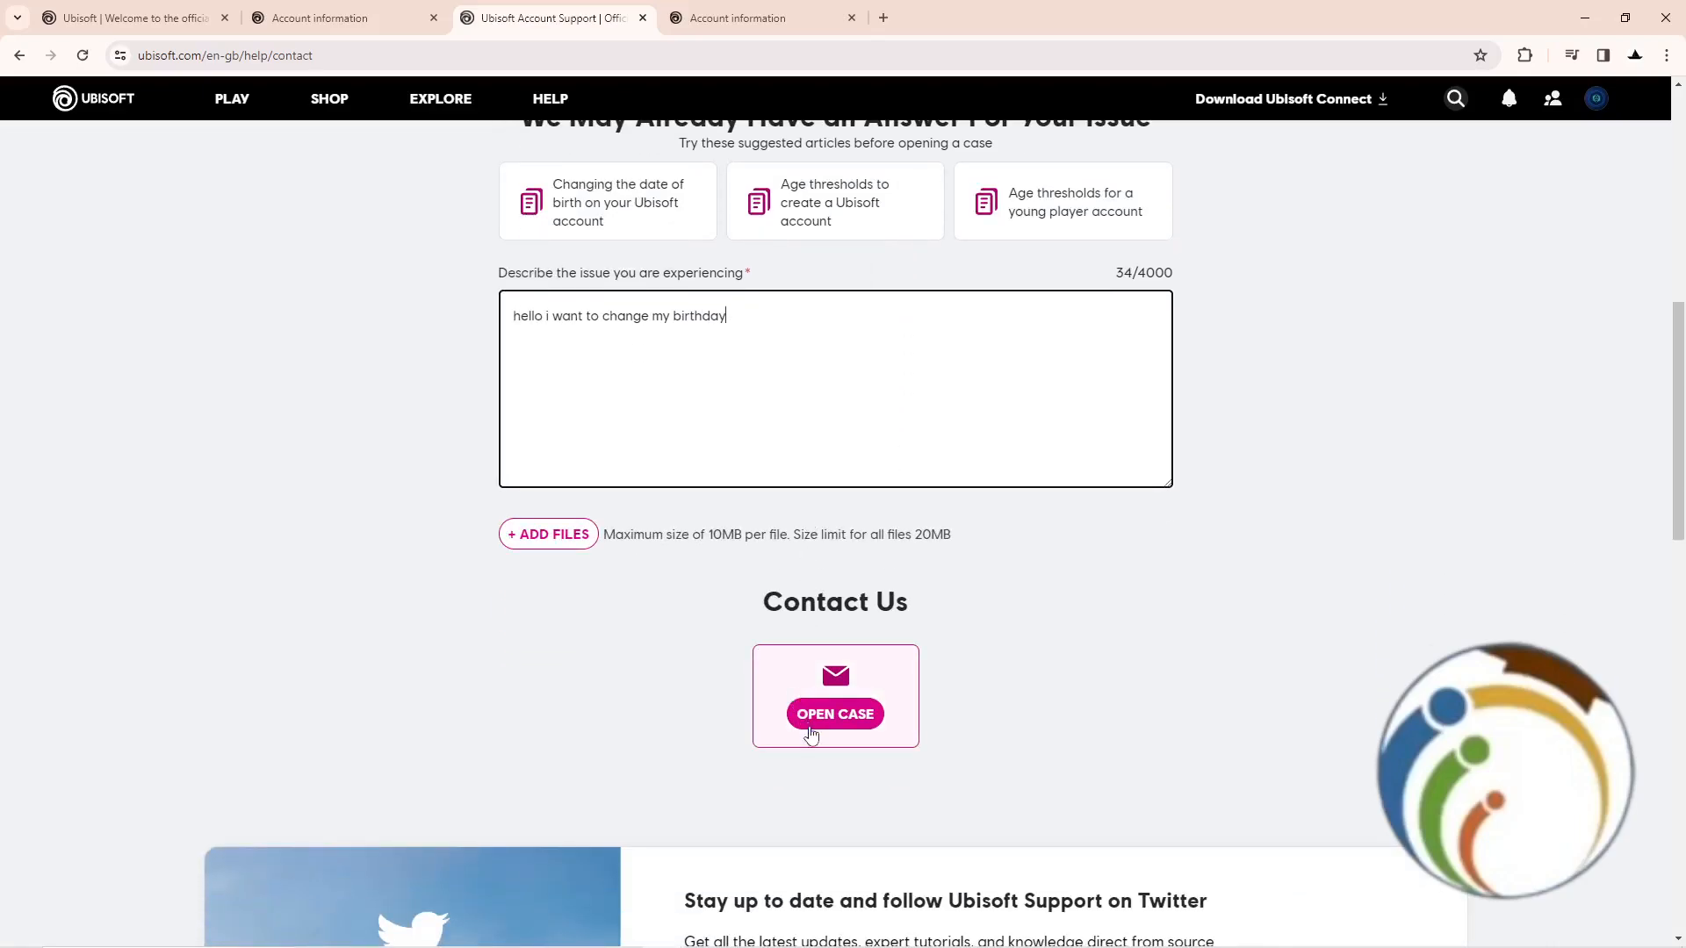